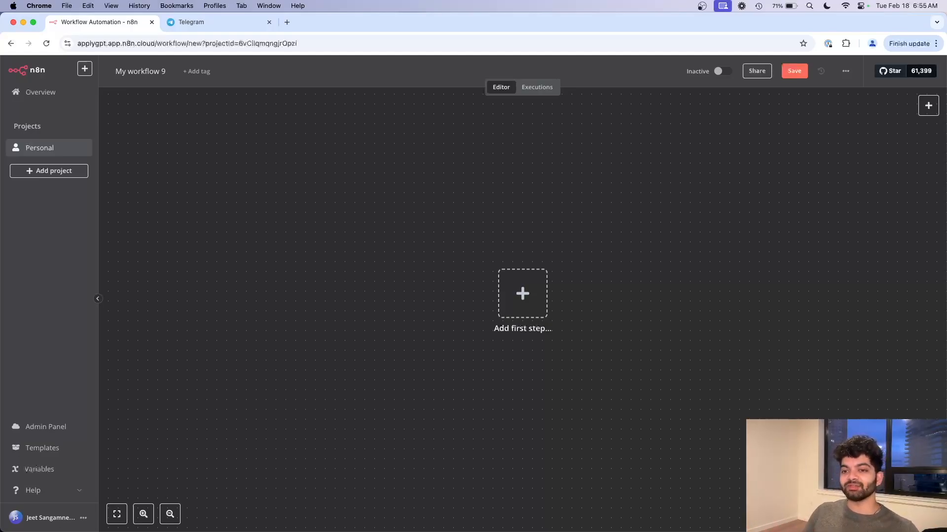
Add a Telegram 'On message' trigger as the first step and pick its credential
{"action": "left_click", "coordinate": [522, 294]}
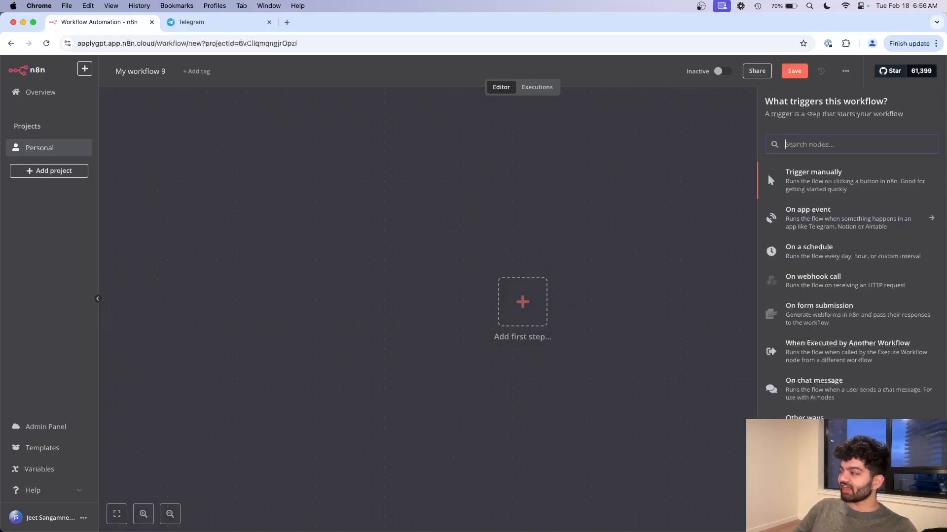
{"action": "type", "text": "tele"}
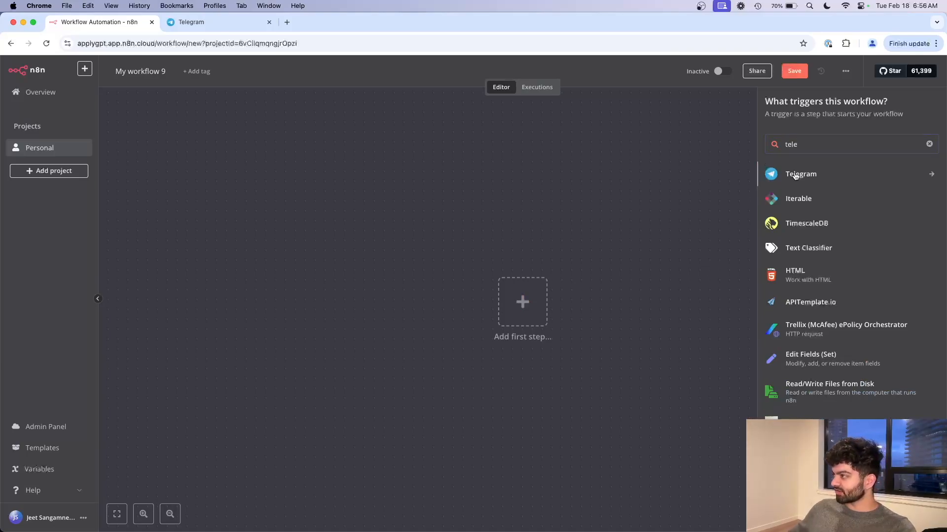
{"action": "left_click", "coordinate": [799, 174]}
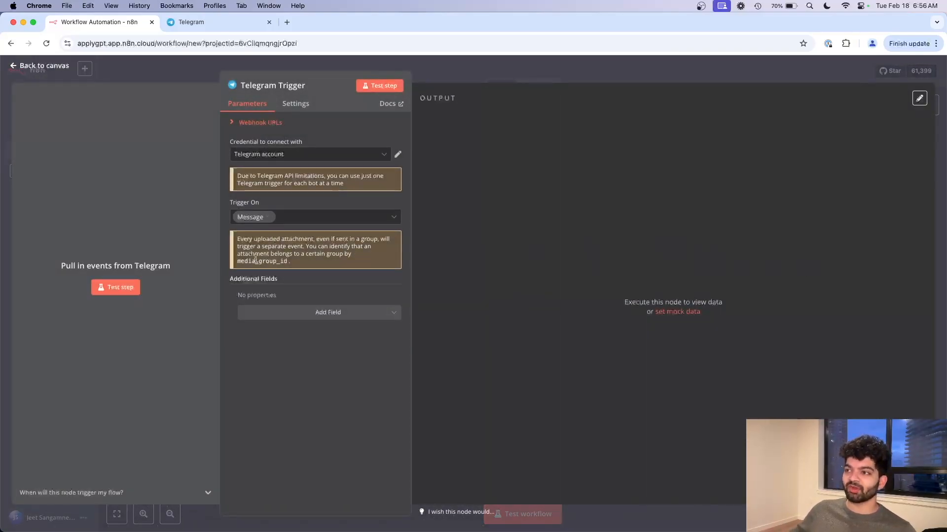
{"action": "left_click", "coordinate": [310, 154]}
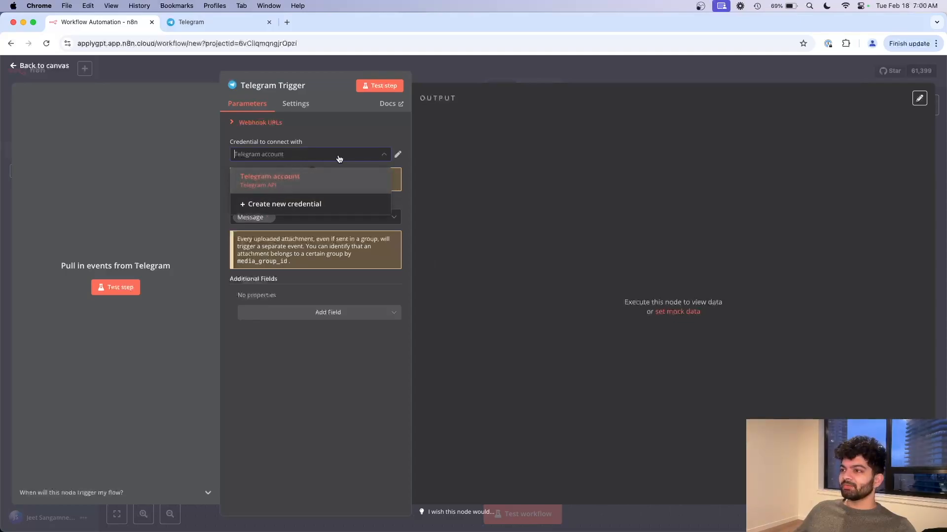
Start a new Telegram API credential and switch to Telegram Web for a token
{"action": "left_click", "coordinate": [284, 204]}
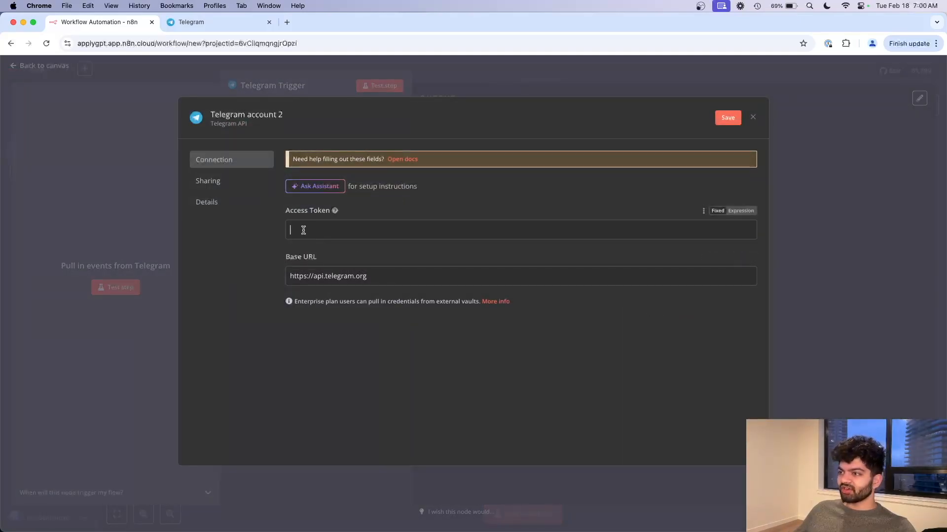
{"action": "left_click", "coordinate": [519, 229]}
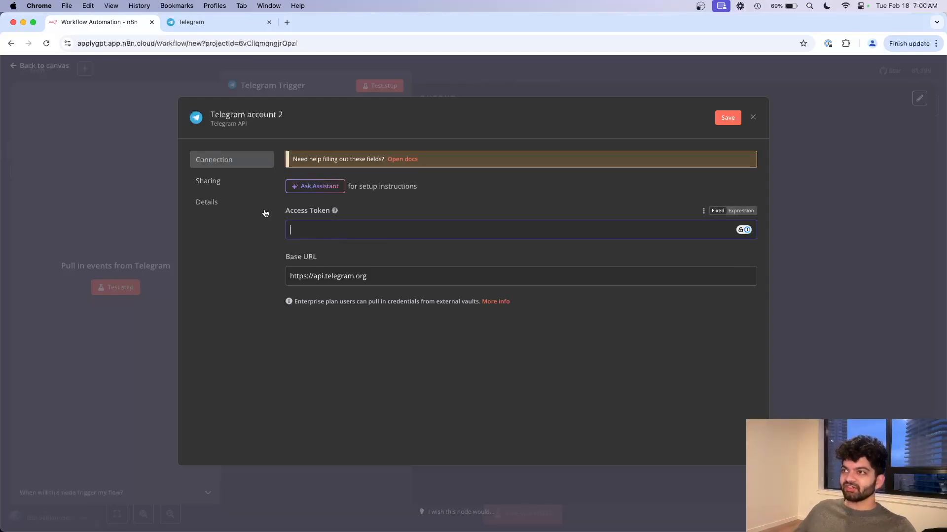
{"action": "left_click", "coordinate": [220, 21]}
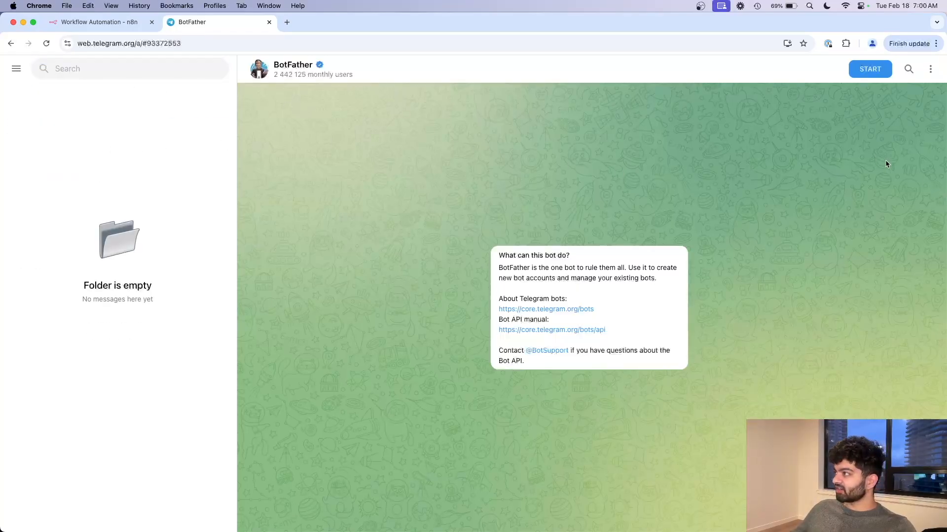
Have BotFather create 'Restaurant Ordering Demo (YouTube)' as yt_restaurant_demo_bot via /newbot
{"action": "left_click", "coordinate": [869, 69]}
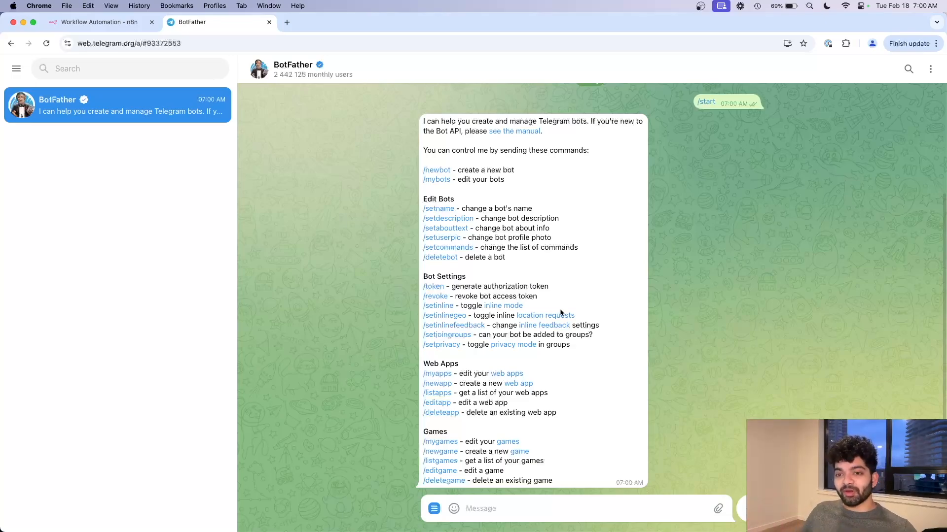
{"action": "mouse_move", "coordinate": [483, 189]}
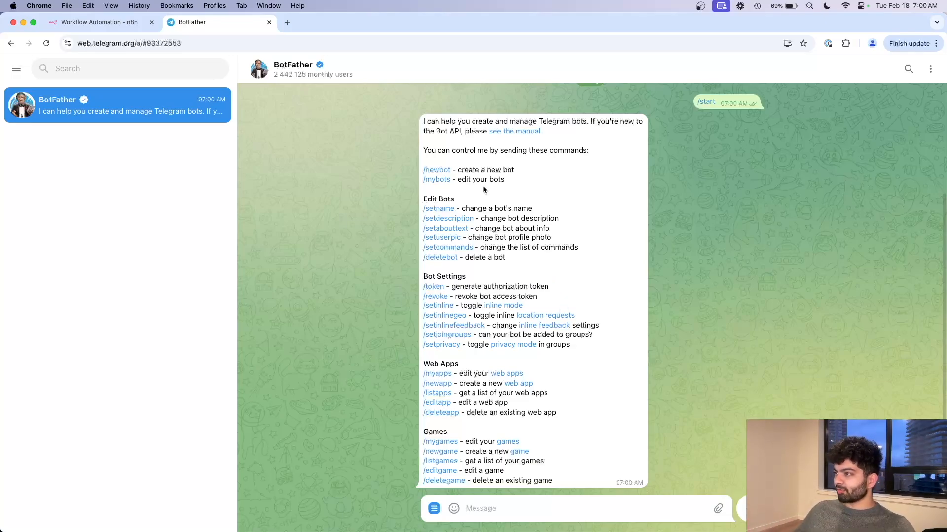
{"action": "type", "text": "/newbot"}
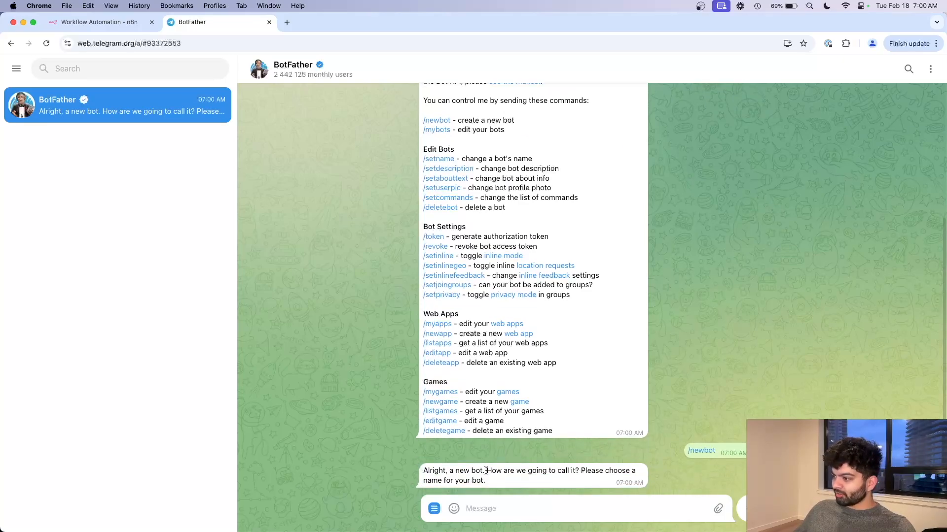
{"action": "left_click", "coordinate": [532, 508]}
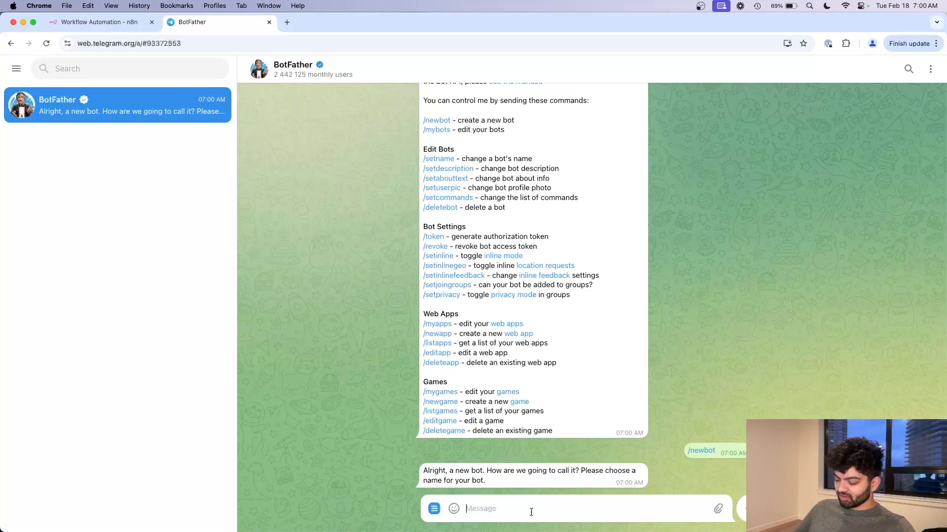
{"action": "type", "text": "R"}
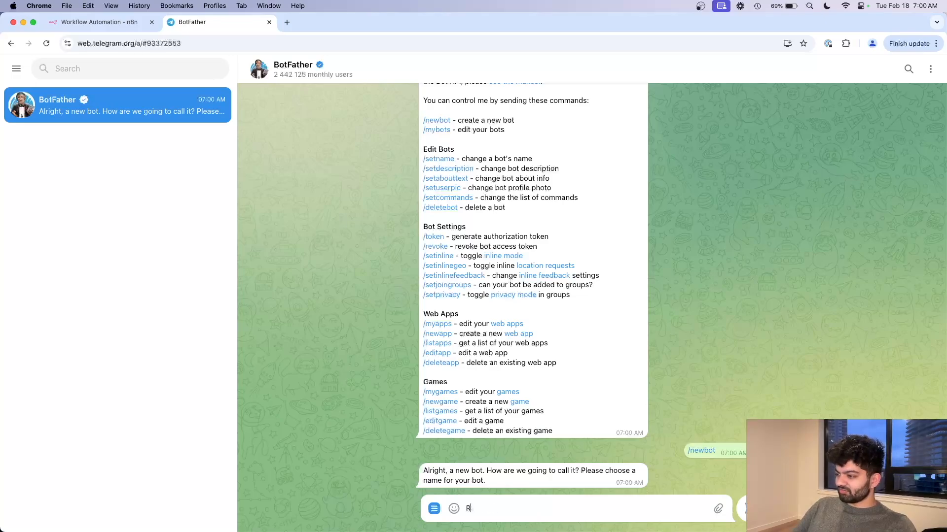
{"action": "type", "text": "estaurante"}
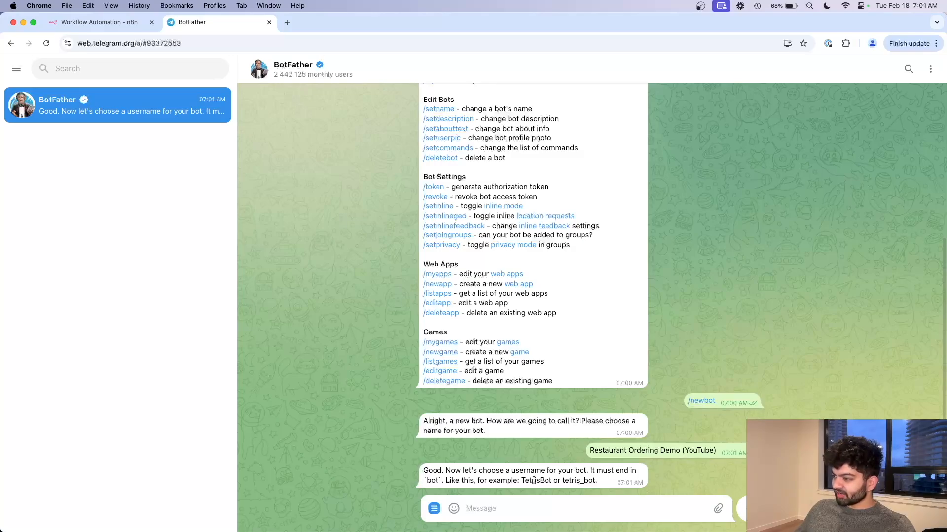
{"action": "type", "text": "yt"}
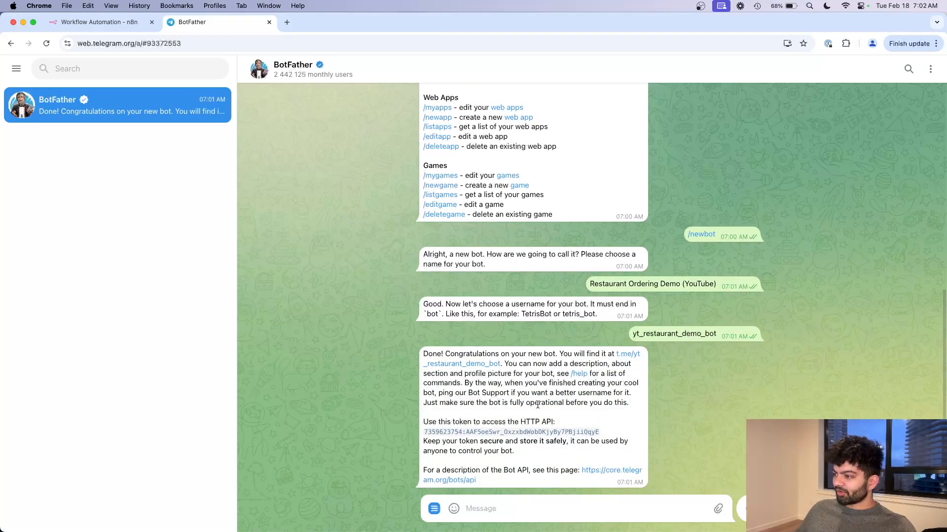
Paste the bot token, name the credential 'YouTube Demo Account', and save it
{"action": "left_click", "coordinate": [100, 22]}
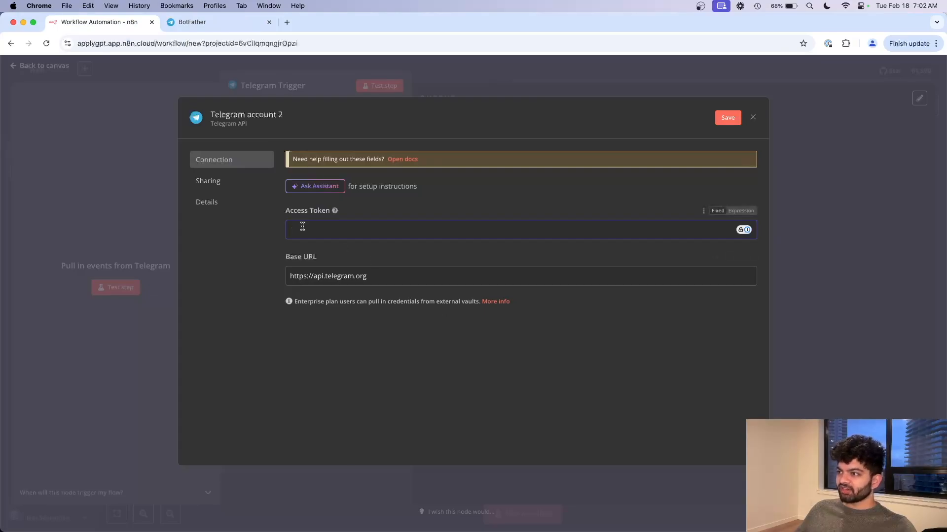
{"action": "left_click", "coordinate": [726, 118]}
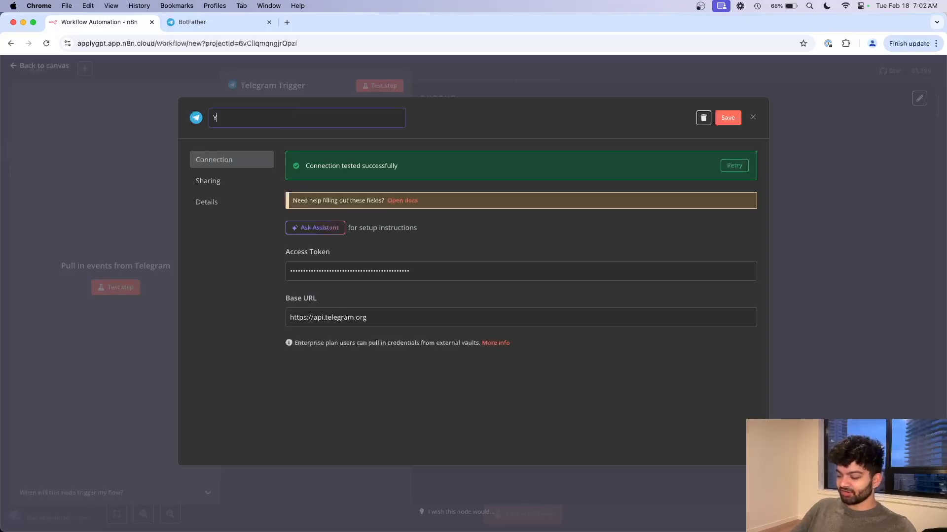
{"action": "type", "text": "YouTube Demo Account"}
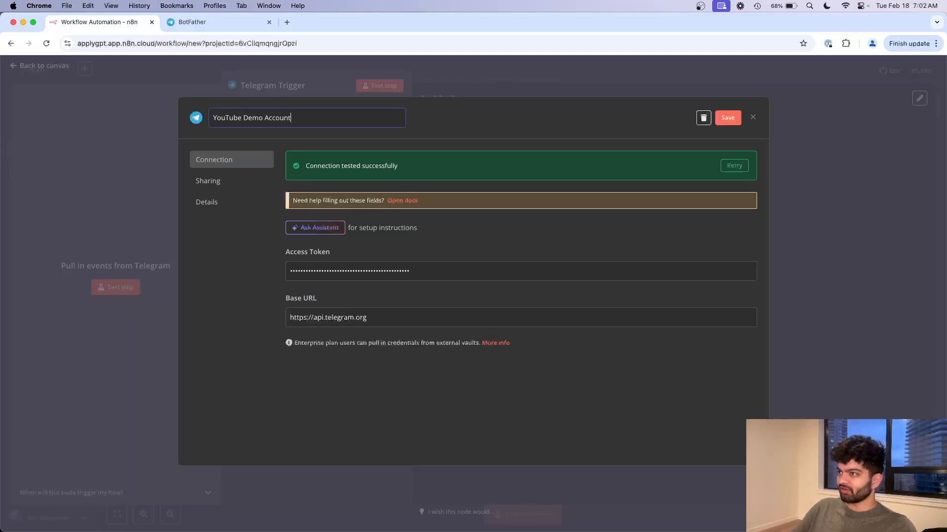
{"action": "left_click", "coordinate": [726, 117]}
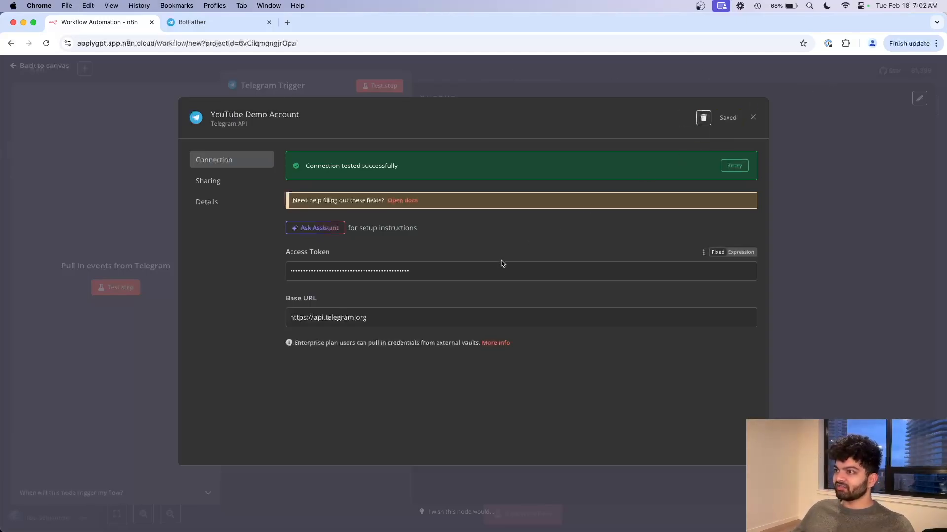
{"action": "left_click", "coordinate": [753, 117]}
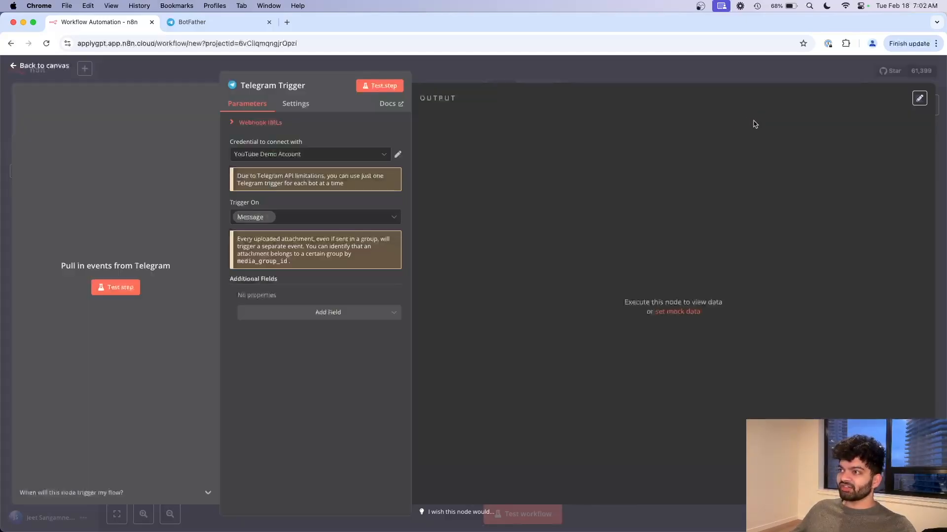
{"action": "mouse_move", "coordinate": [479, 271]}
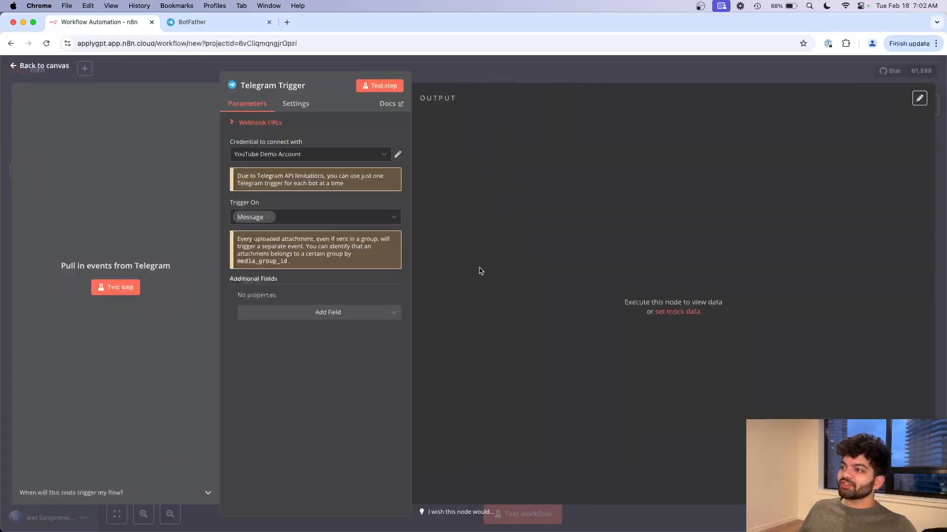
Find yt_restaurant_demo_bot in Telegram Web and start a chat with it
{"action": "left_click", "coordinate": [214, 22]}
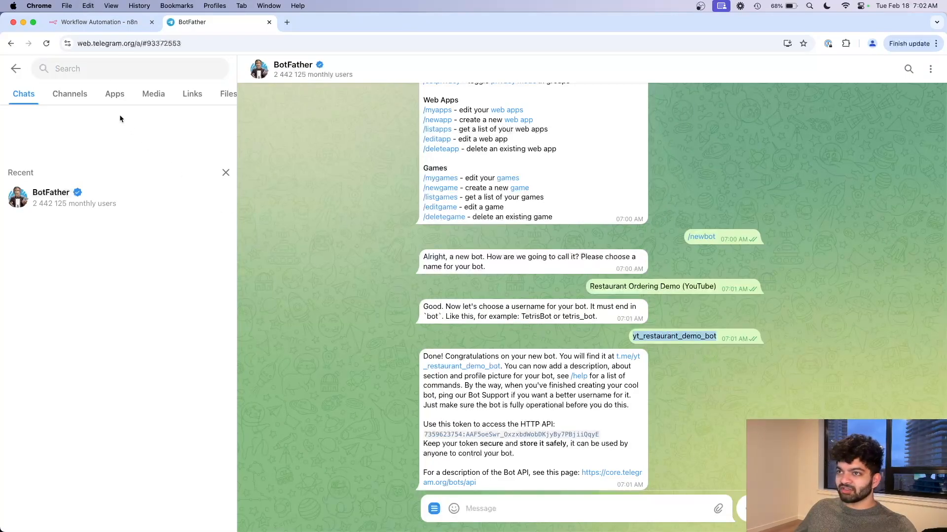
{"action": "type", "text": "yt_restaurant_demo_bot"}
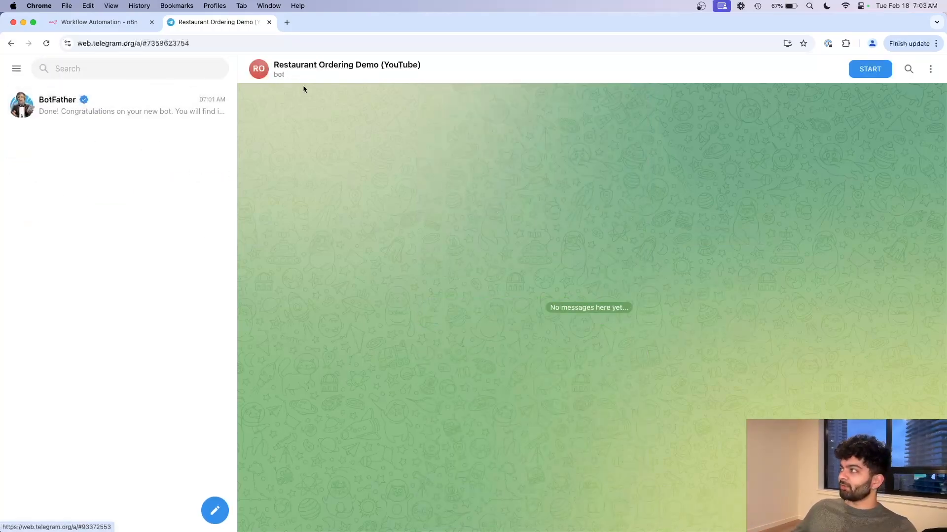
{"action": "left_click", "coordinate": [868, 69]}
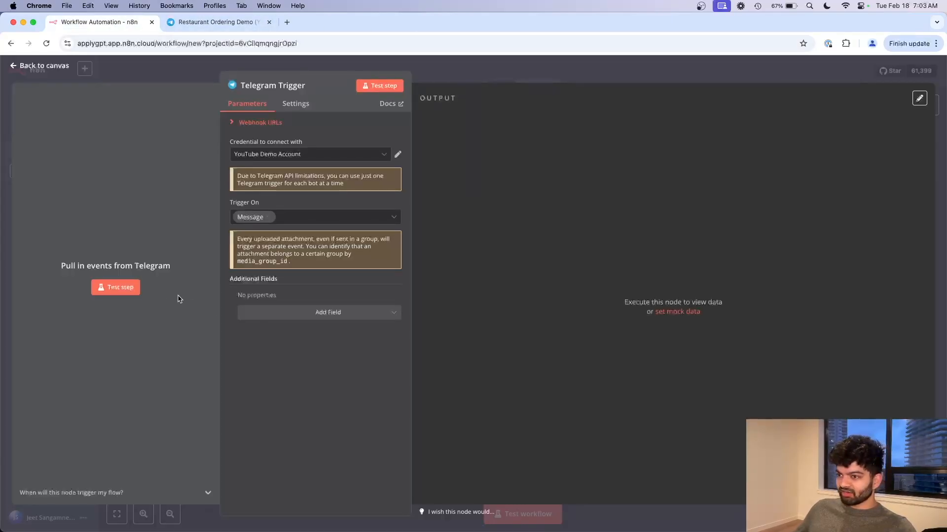
Listen on the trigger, send 'Hi, how are you?' to the bot, and inspect the captured output
{"action": "left_click", "coordinate": [379, 85]}
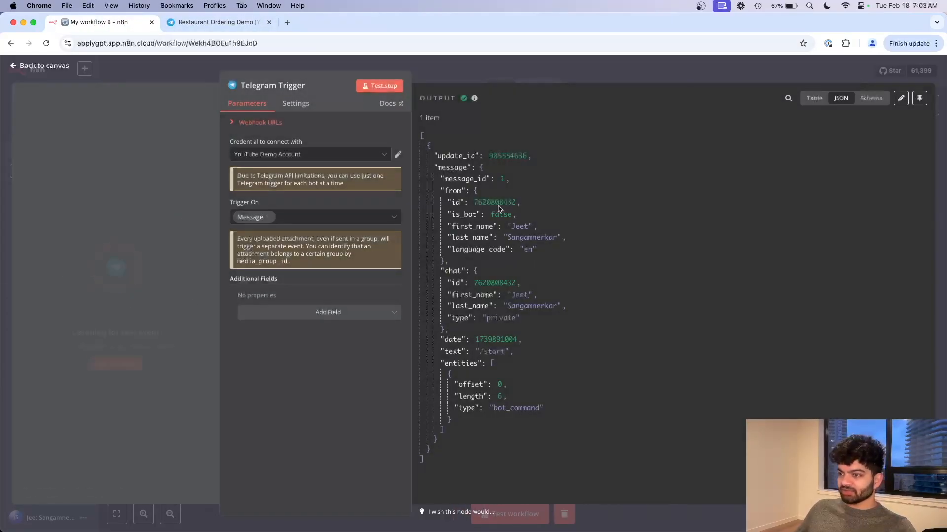
{"action": "left_click", "coordinate": [380, 85]}
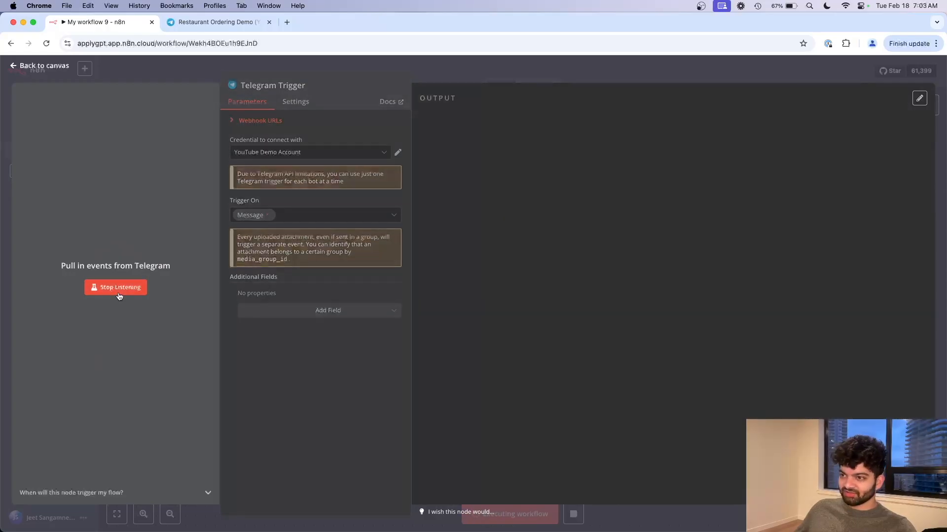
{"action": "left_click", "coordinate": [116, 287]}
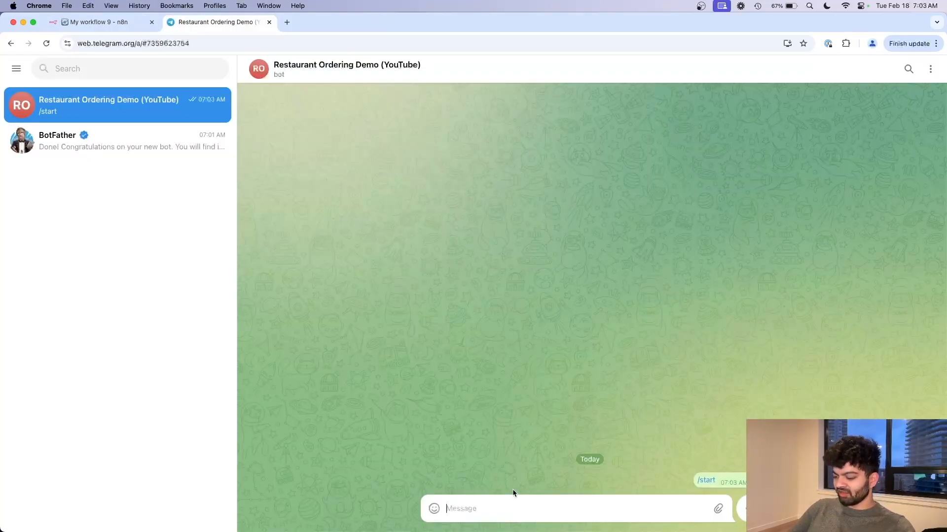
{"action": "type", "text": "Hi, how are you?"}
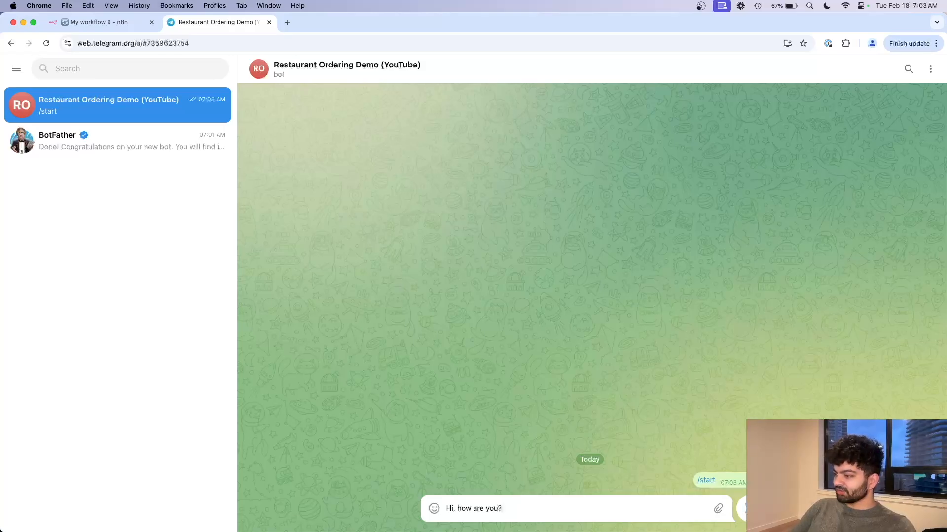
{"action": "left_click", "coordinate": [97, 21]}
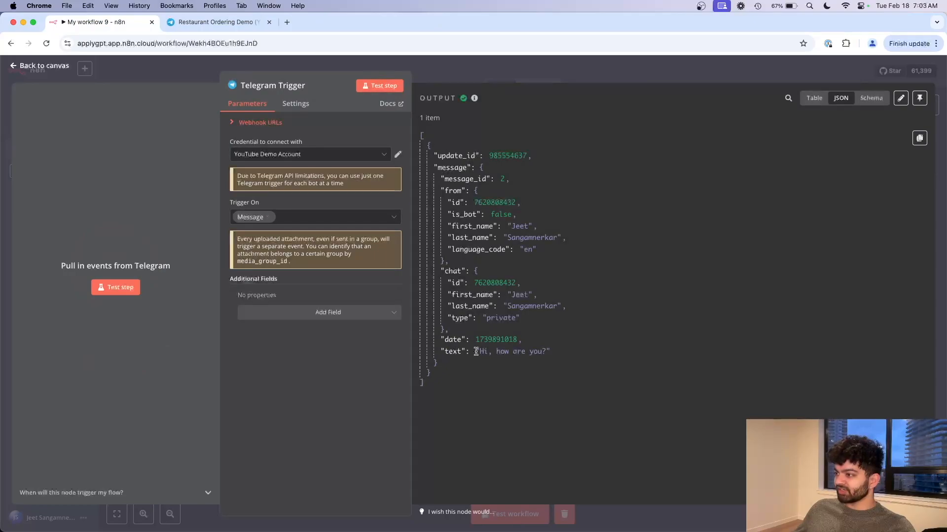
{"action": "double_click", "coordinate": [511, 352]}
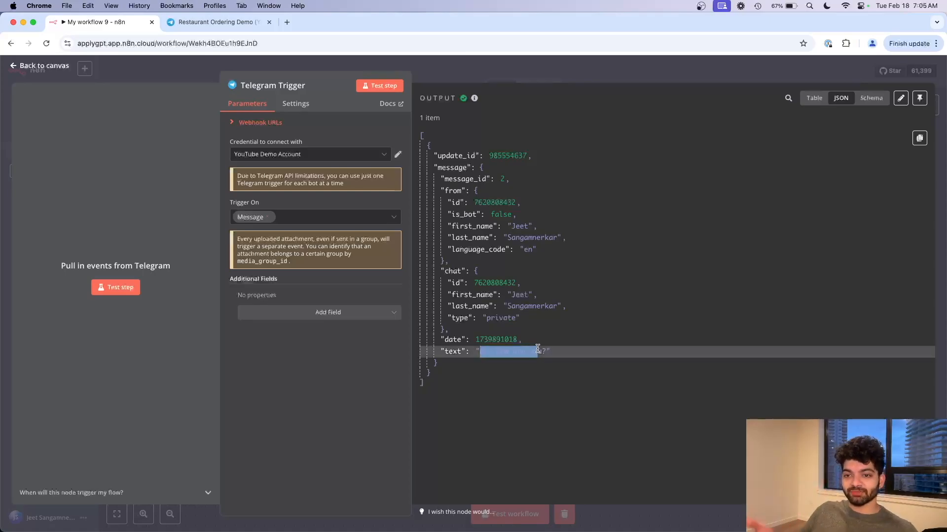
Add an OpenAI 'Message a Model' node after the Telegram Trigger
{"action": "left_click", "coordinate": [38, 65]}
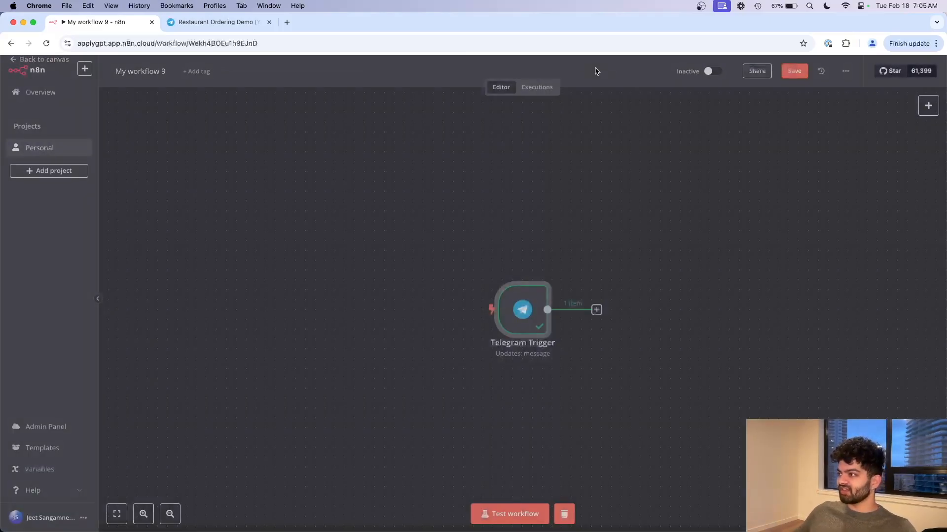
{"action": "left_click", "coordinate": [596, 309]}
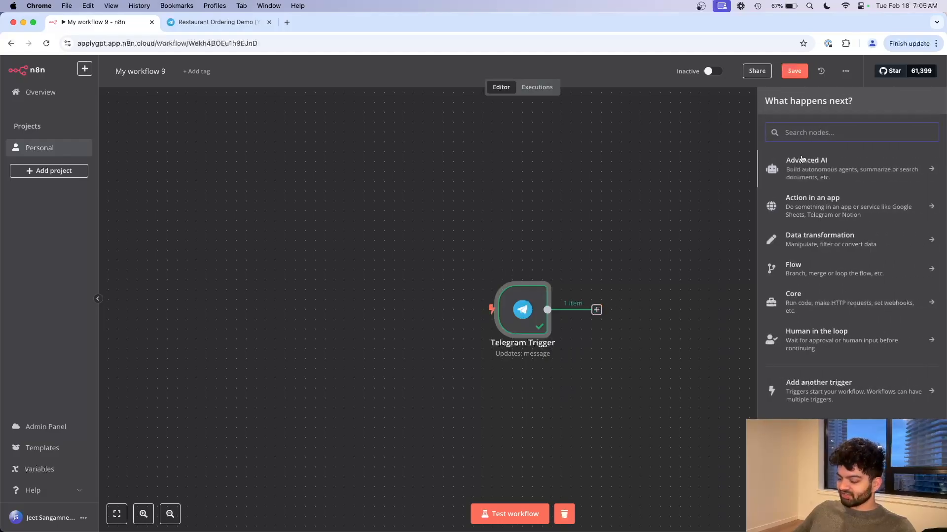
{"action": "type", "text": "openai"}
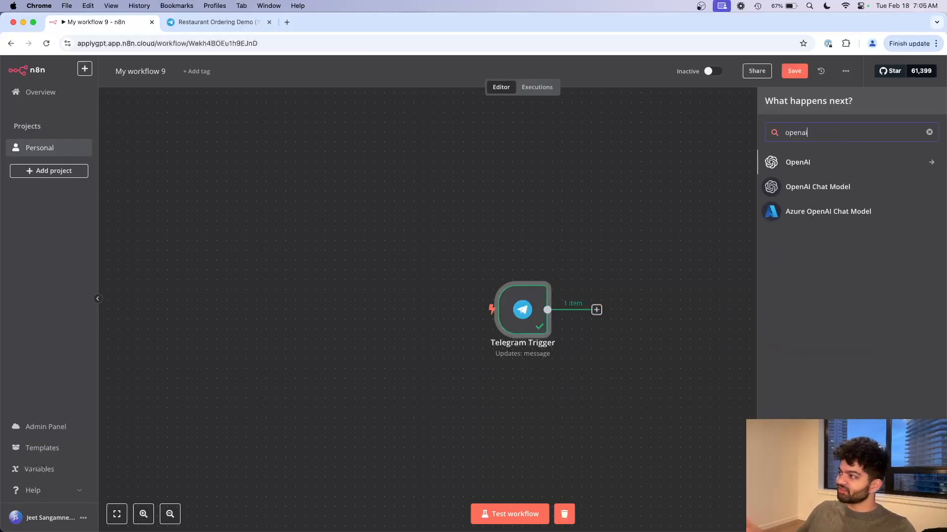
{"action": "left_click", "coordinate": [798, 162]}
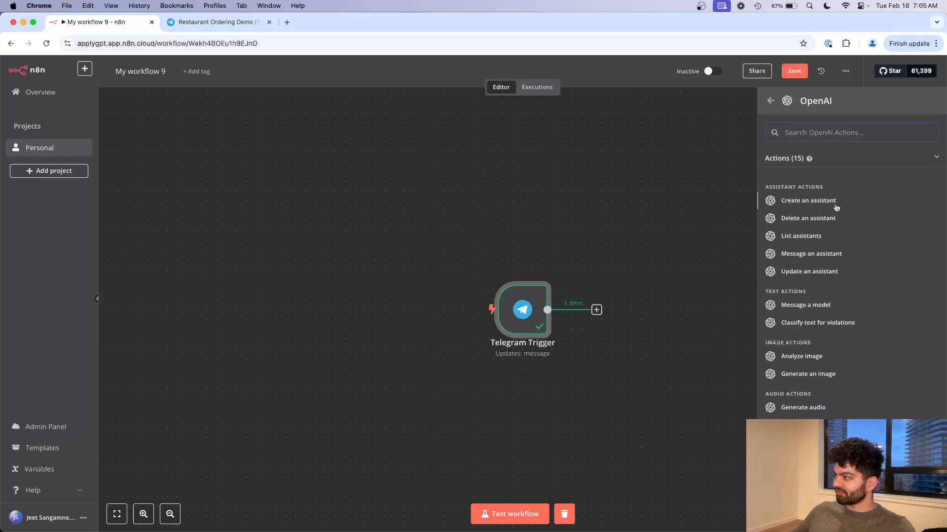
{"action": "mouse_move", "coordinate": [805, 304]}
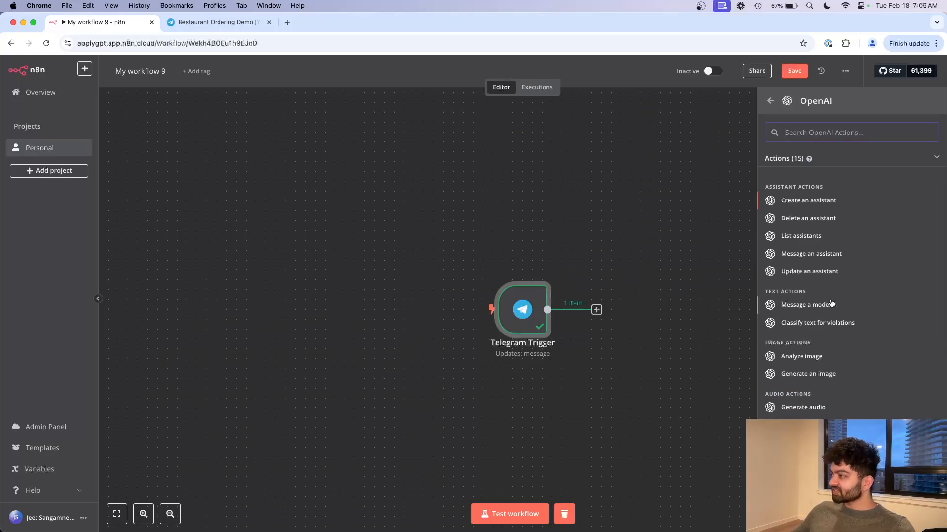
{"action": "left_click", "coordinate": [806, 305]}
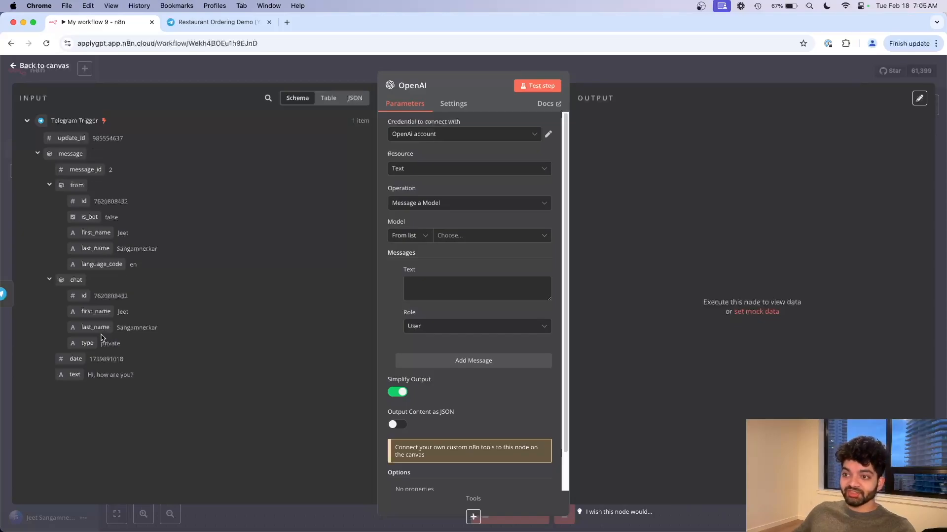
{"action": "left_click", "coordinate": [217, 22]}
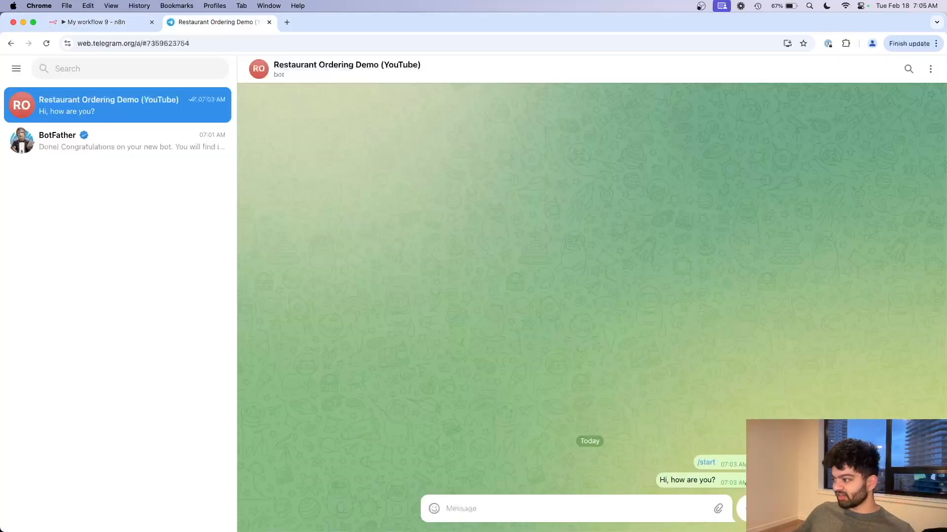
{"action": "left_click", "coordinate": [96, 22]}
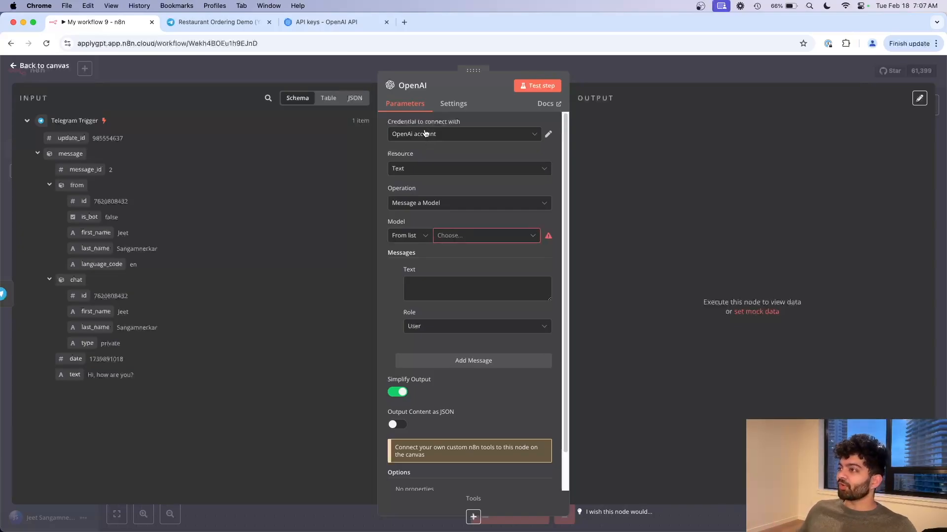
{"action": "left_click", "coordinate": [463, 133]}
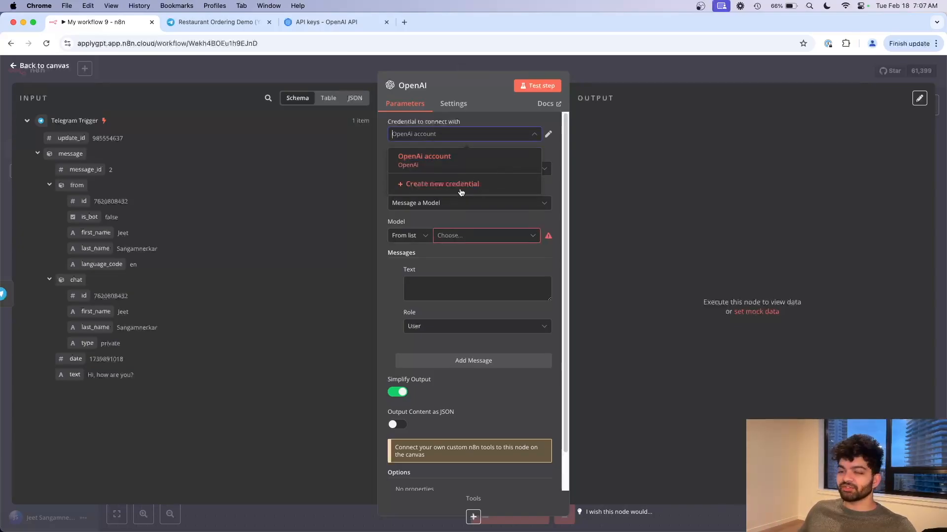
{"action": "left_click", "coordinate": [442, 184]}
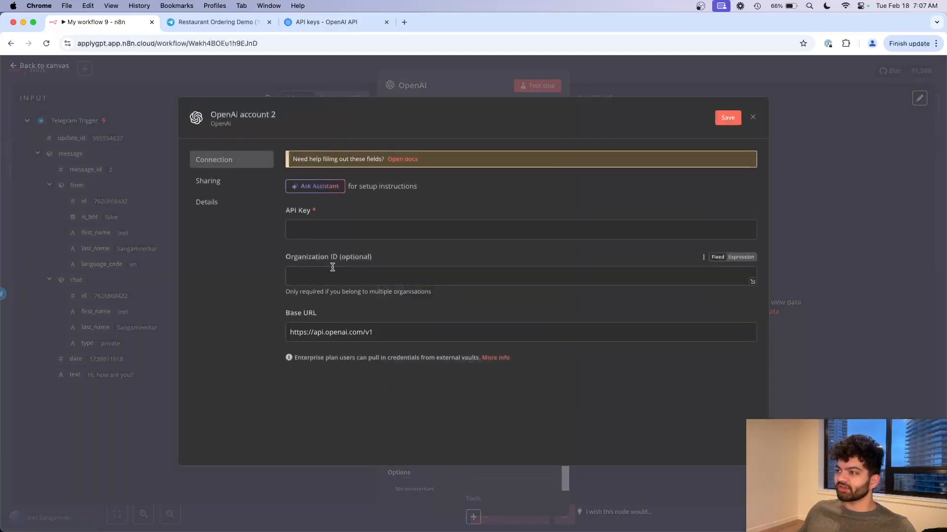
{"action": "left_click", "coordinate": [328, 22]}
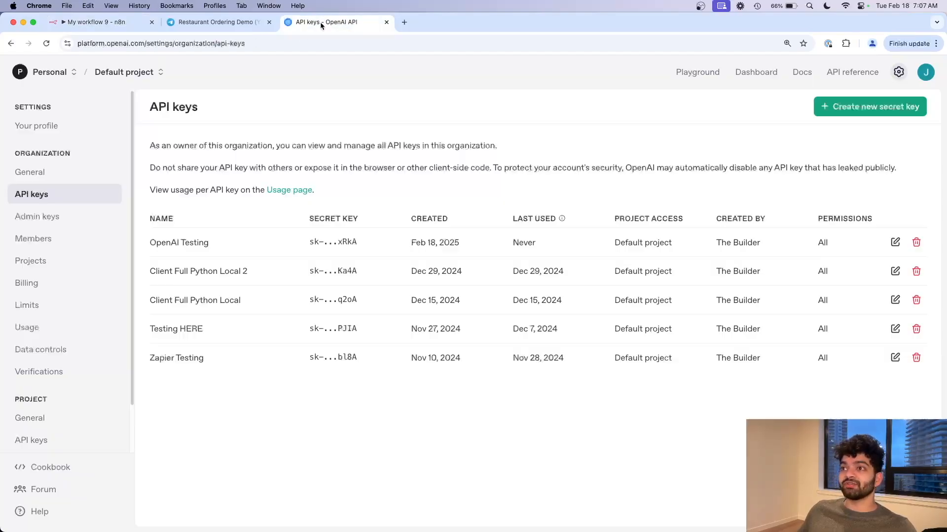
{"action": "left_click", "coordinate": [160, 43]}
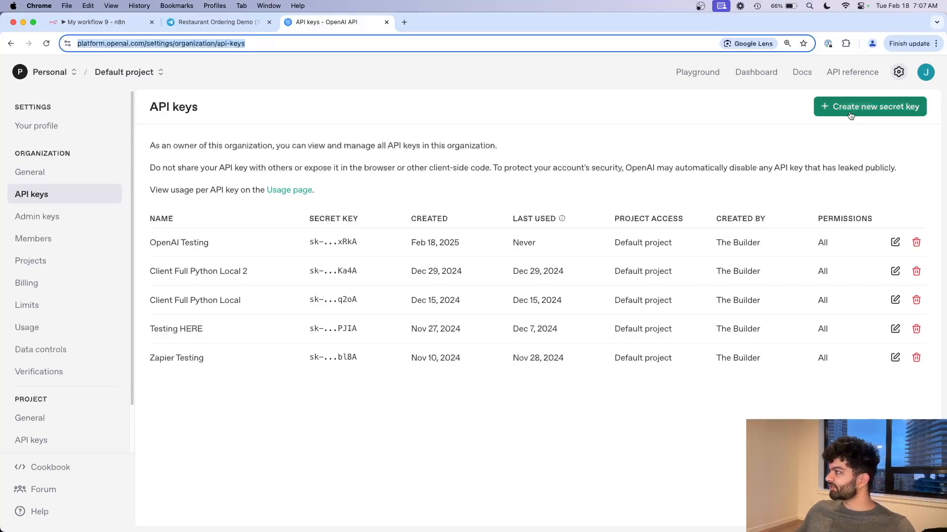
{"action": "left_click", "coordinate": [869, 107]}
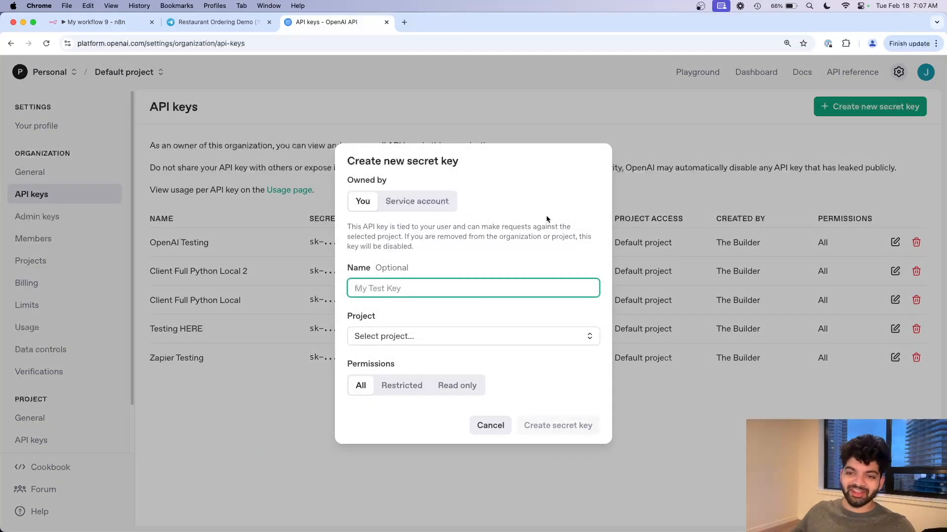
{"action": "left_click", "coordinate": [97, 22]}
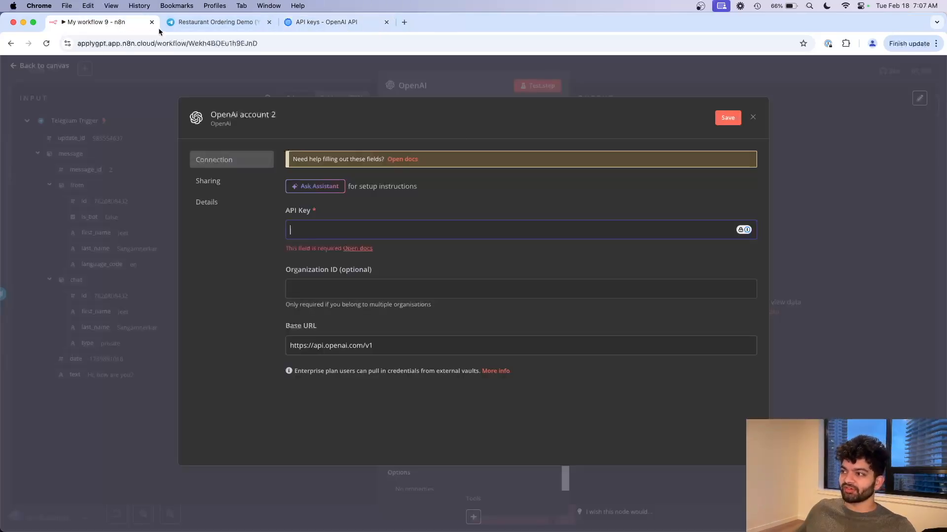
{"action": "left_click", "coordinate": [753, 118]}
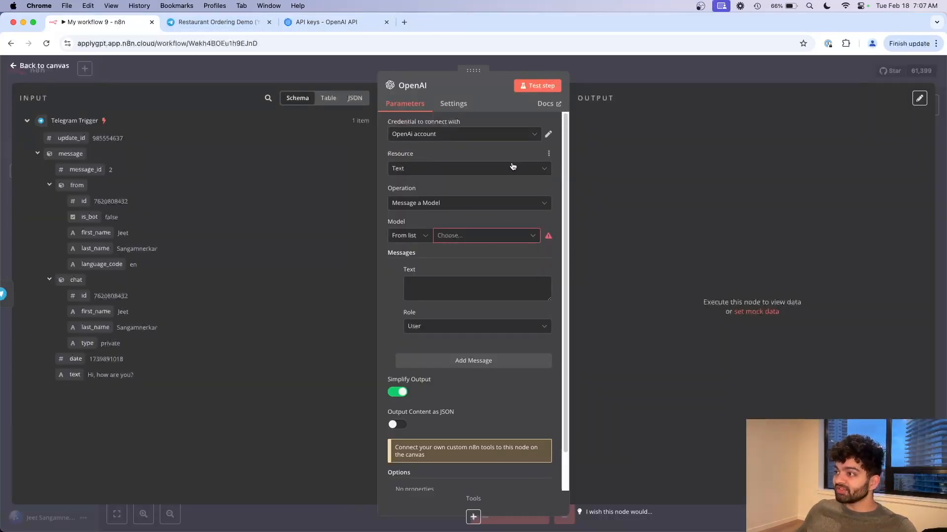
Choose GPT-4-0125-PREVIEW as the OpenAI node's model
{"action": "left_click", "coordinate": [483, 235]}
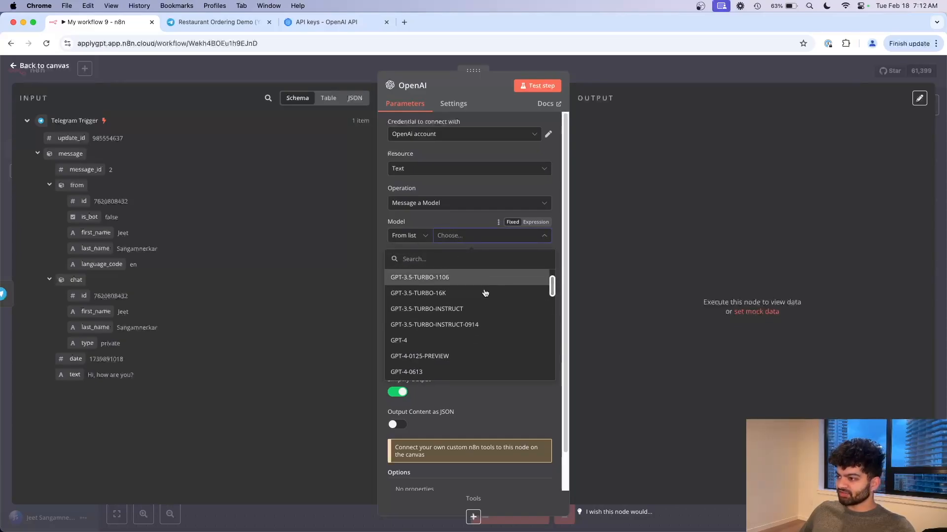
{"action": "left_click", "coordinate": [419, 355]}
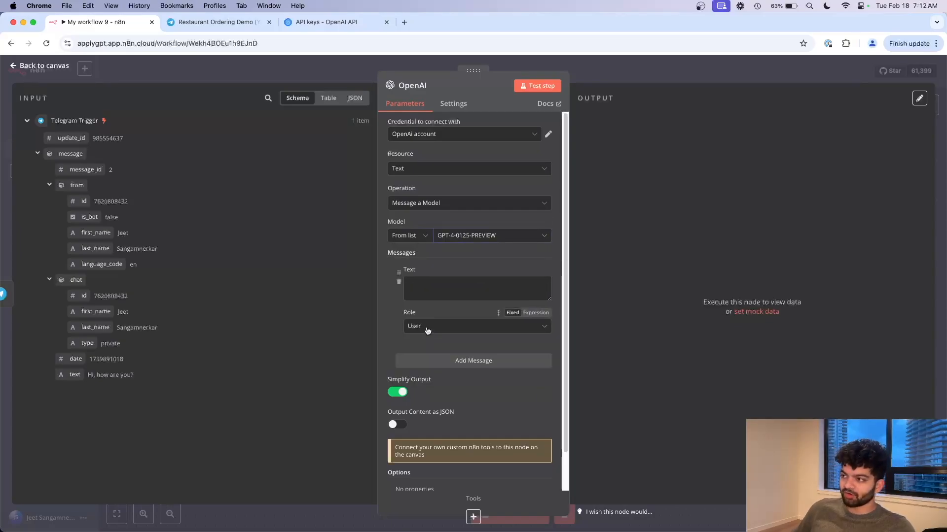
{"action": "left_click", "coordinate": [476, 289]}
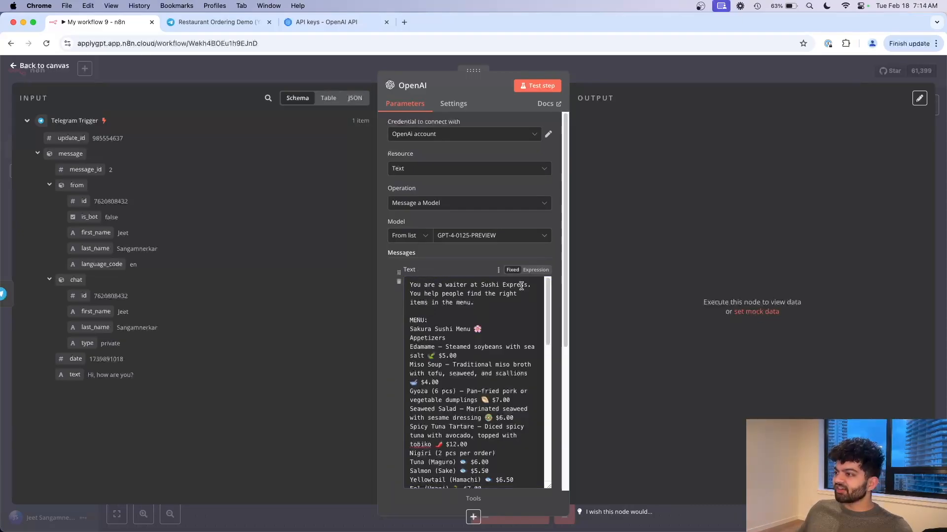
{"action": "mouse_move", "coordinate": [443, 324]}
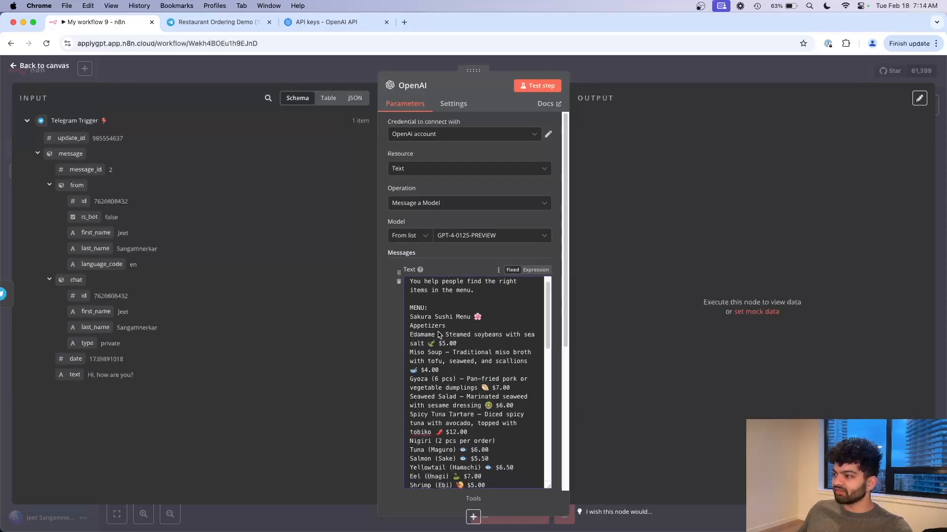
Check the sushi prompt ends with 'Customer Question: {{ $json.message.text }}'
{"action": "scroll", "scroll_direction": "down", "scroll_amount": 3}
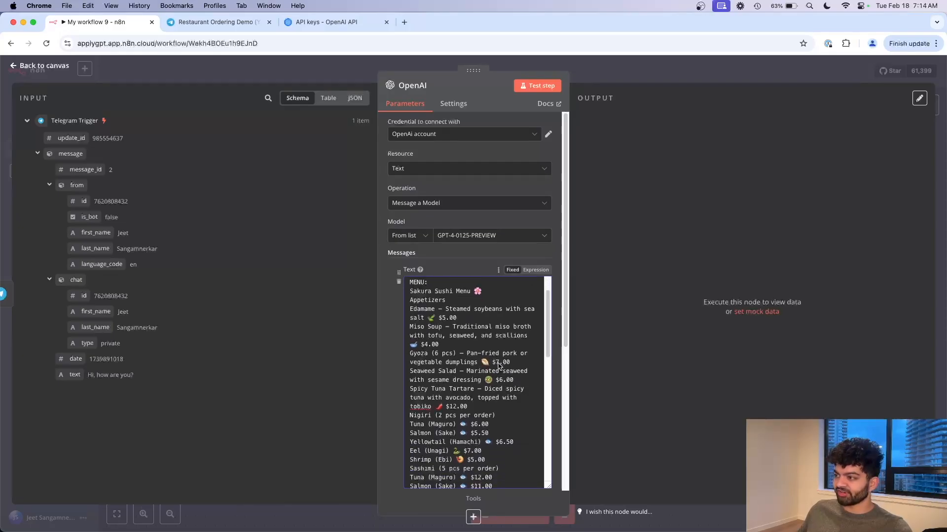
{"action": "scroll", "scroll_direction": "down", "scroll_amount": 3}
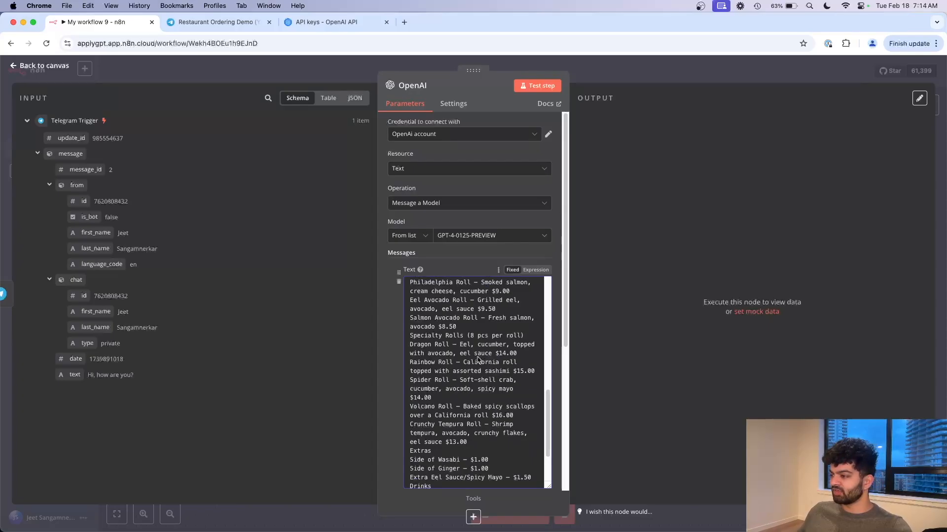
{"action": "scroll", "scroll_direction": "down", "scroll_amount": 3}
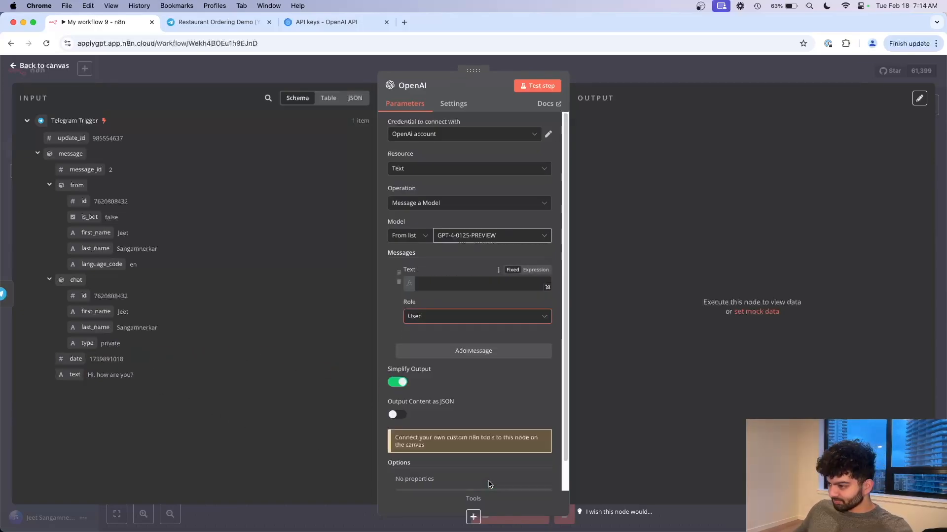
{"action": "left_click", "coordinate": [477, 285]}
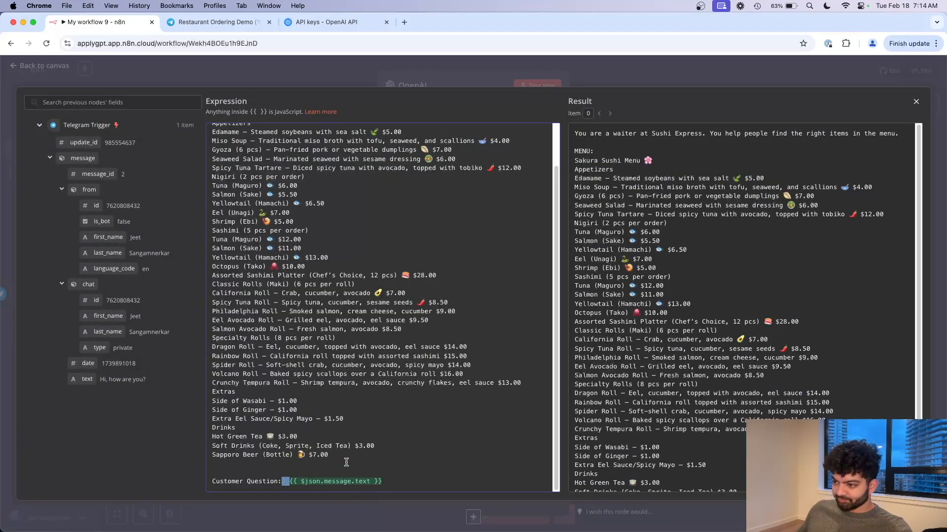
{"action": "left_click", "coordinate": [217, 21]}
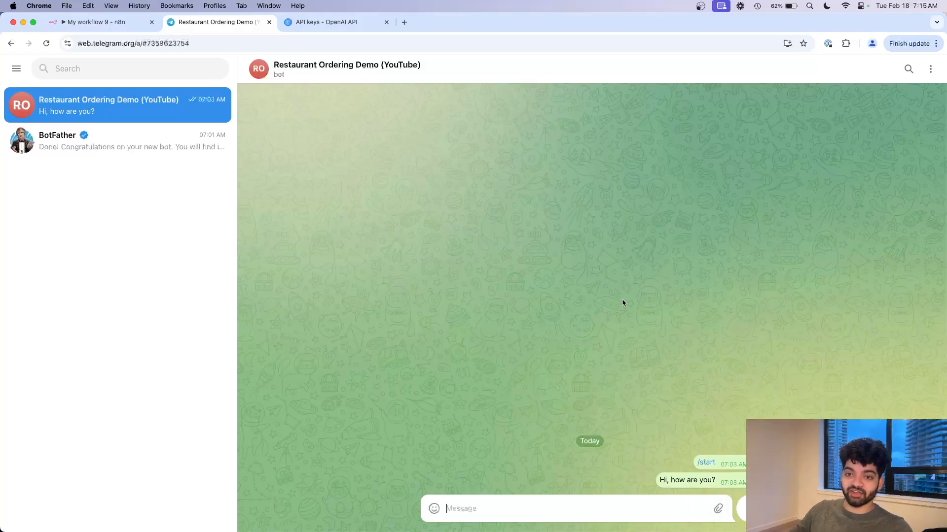
Test the OpenAI node for a greeting reply, then go back to the canvas
{"action": "left_click", "coordinate": [95, 22]}
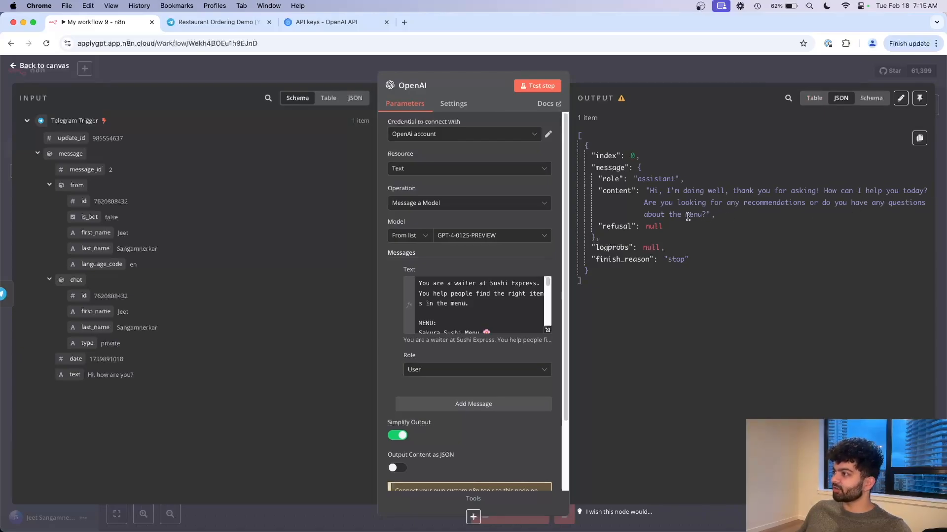
{"action": "mouse_move", "coordinate": [643, 78]}
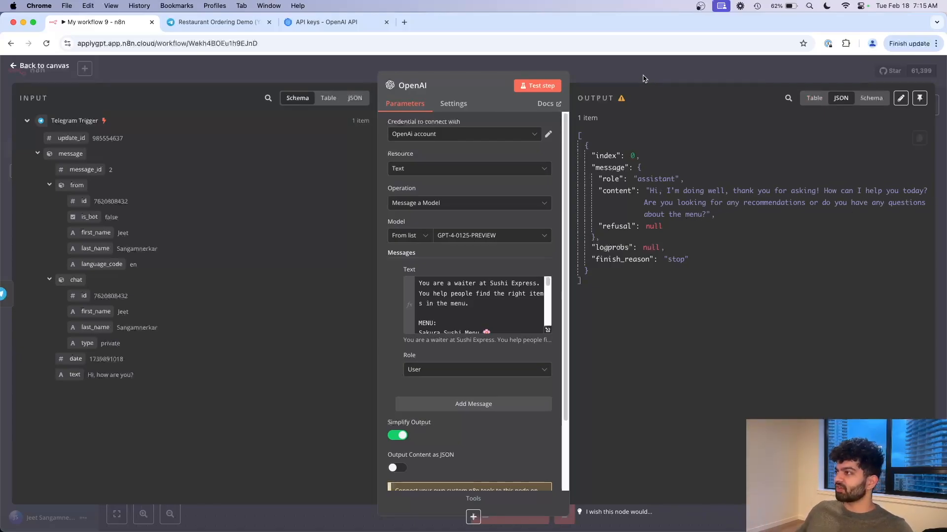
{"action": "left_click", "coordinate": [38, 65]}
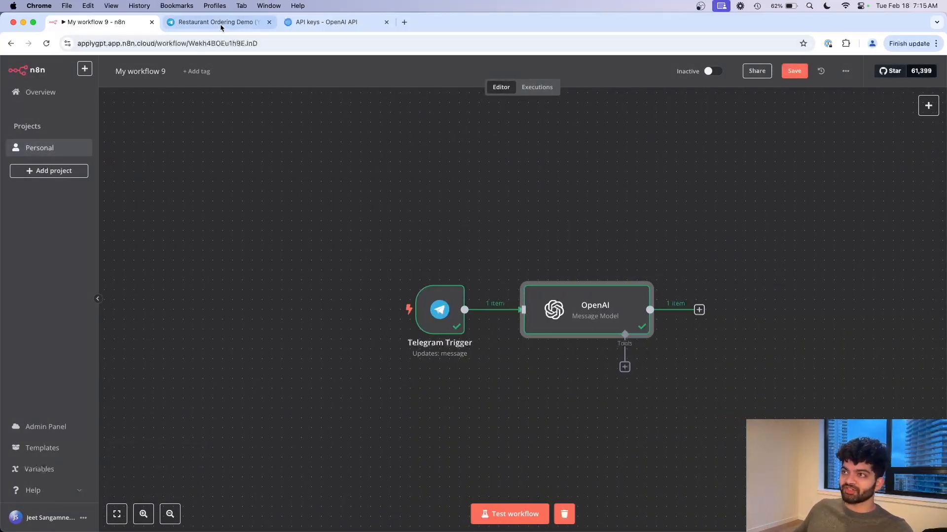
{"action": "mouse_move", "coordinate": [935, 350]}
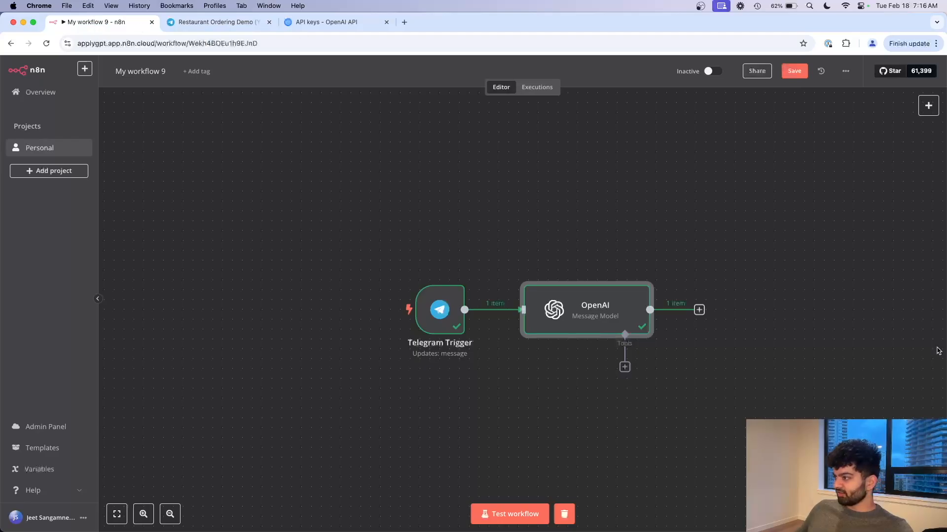
Add a Telegram 'Send a text message' node after the OpenAI node
{"action": "left_click", "coordinate": [698, 310]}
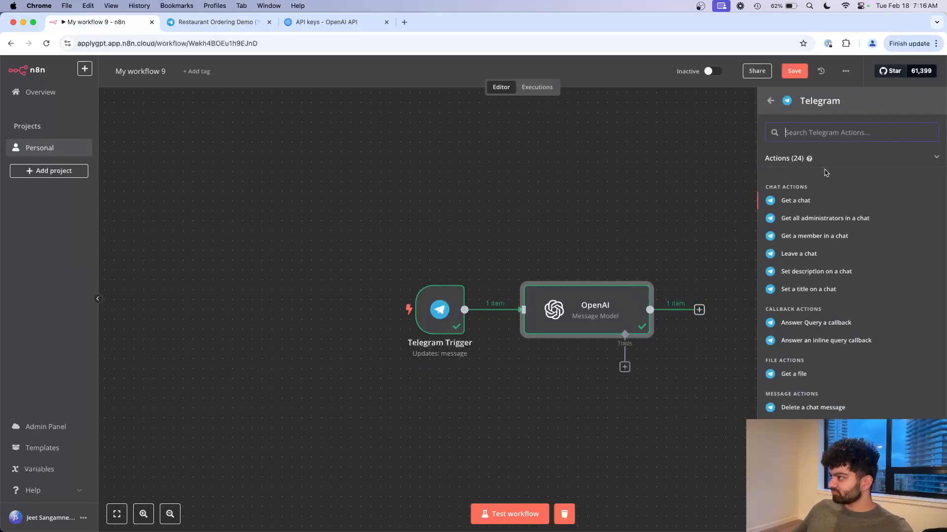
{"action": "scroll", "scroll_direction": "down", "scroll_amount": 3}
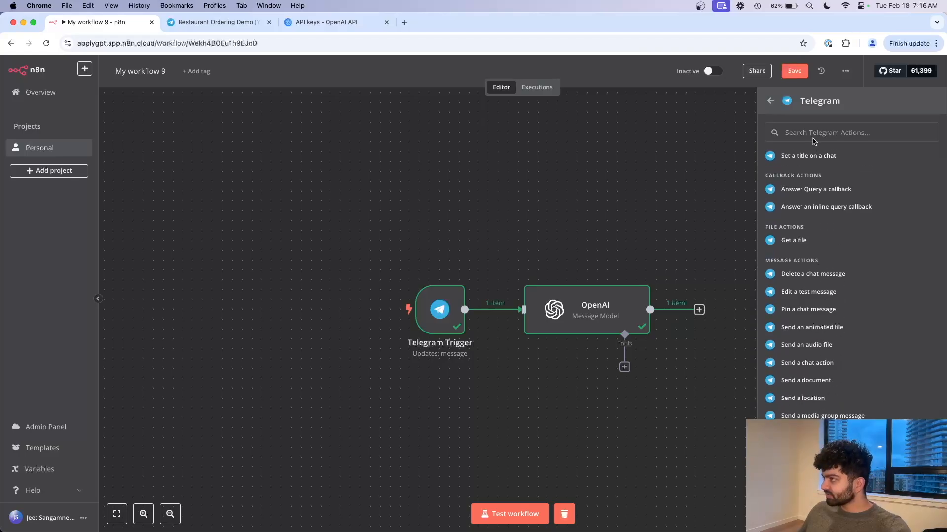
{"action": "type", "text": "send a message"}
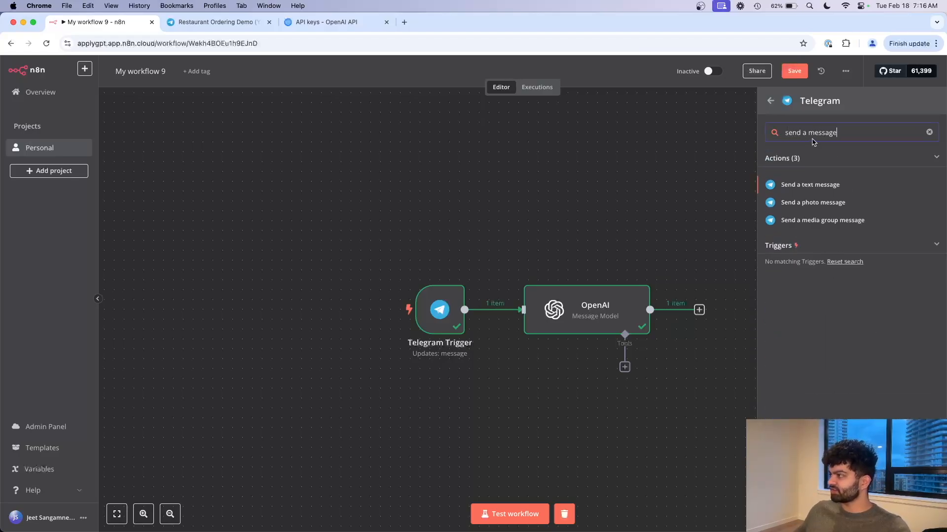
{"action": "left_click", "coordinate": [810, 184]}
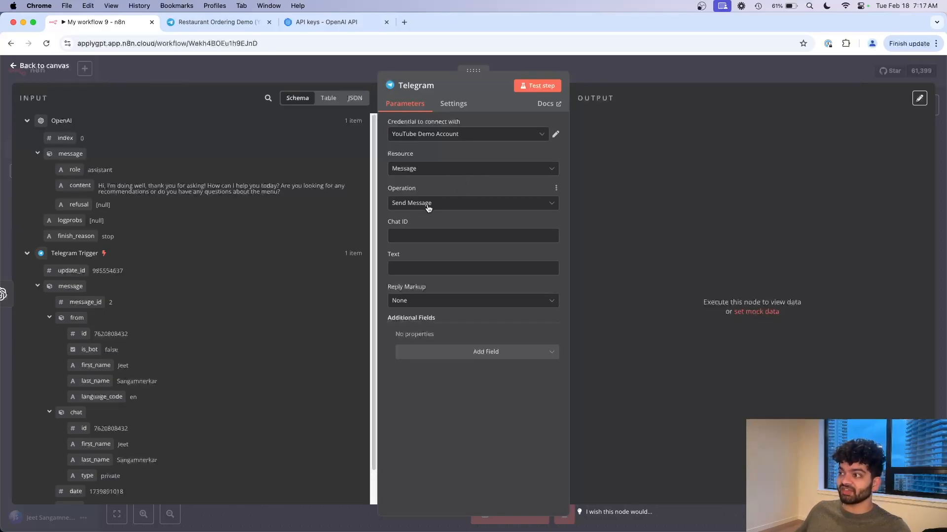
Set Chat ID to the trigger sender's ID and Text to {{ $json.message.content }}, test, check reply
{"action": "left_click", "coordinate": [472, 236]}
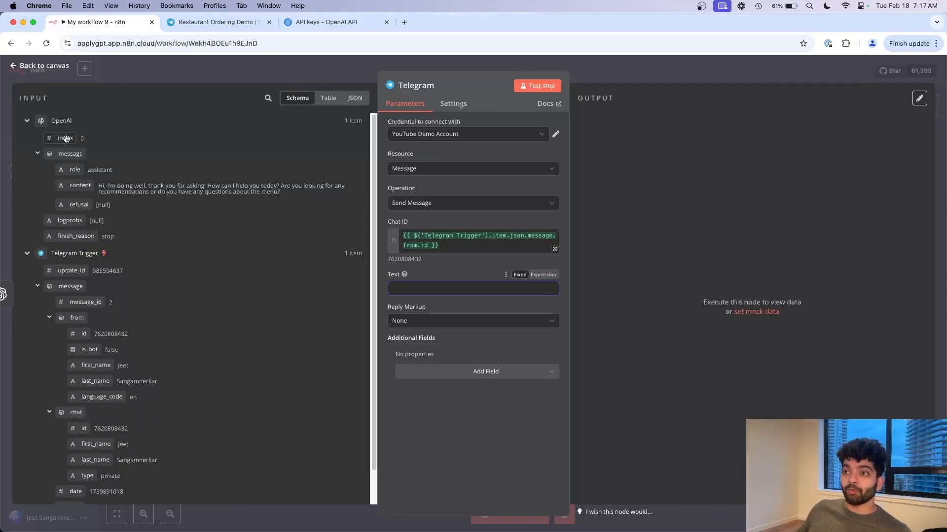
{"action": "type", "text": "content"}
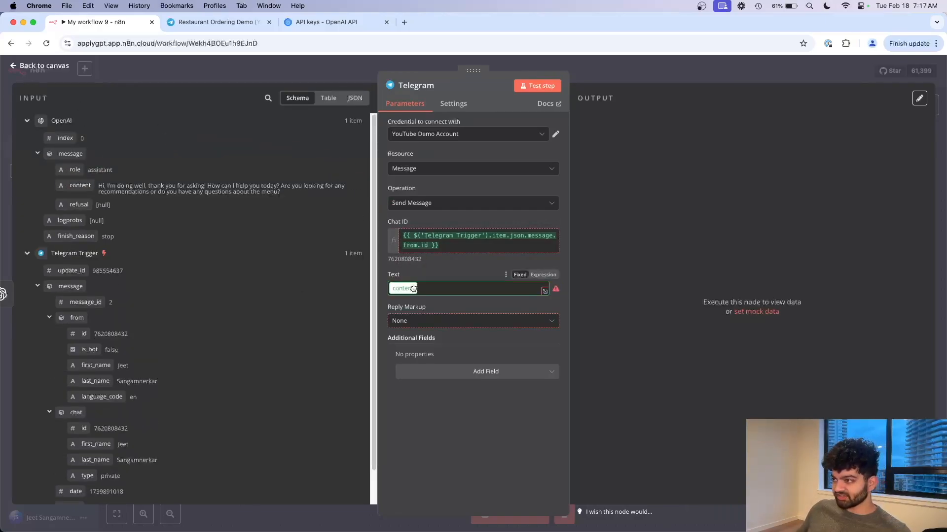
{"action": "type", "text": "{{ $json.message.content }}"}
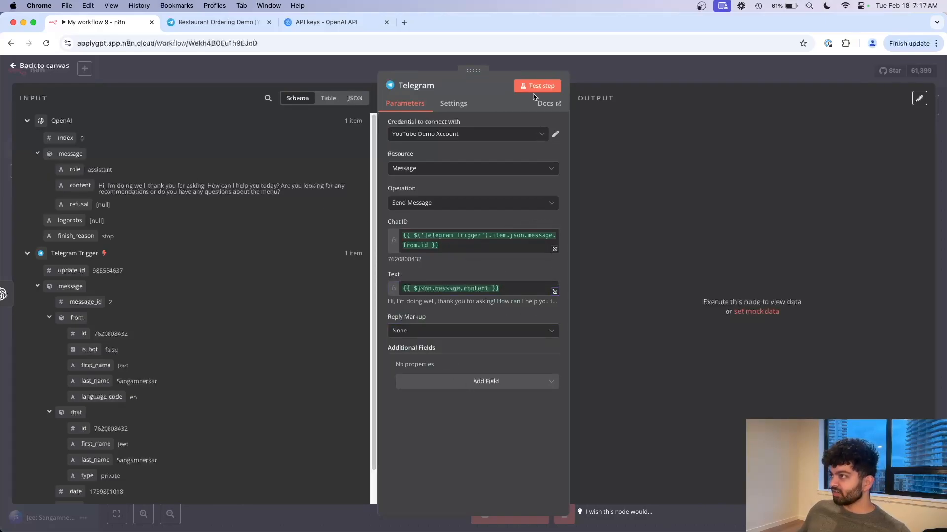
{"action": "left_click", "coordinate": [537, 85]}
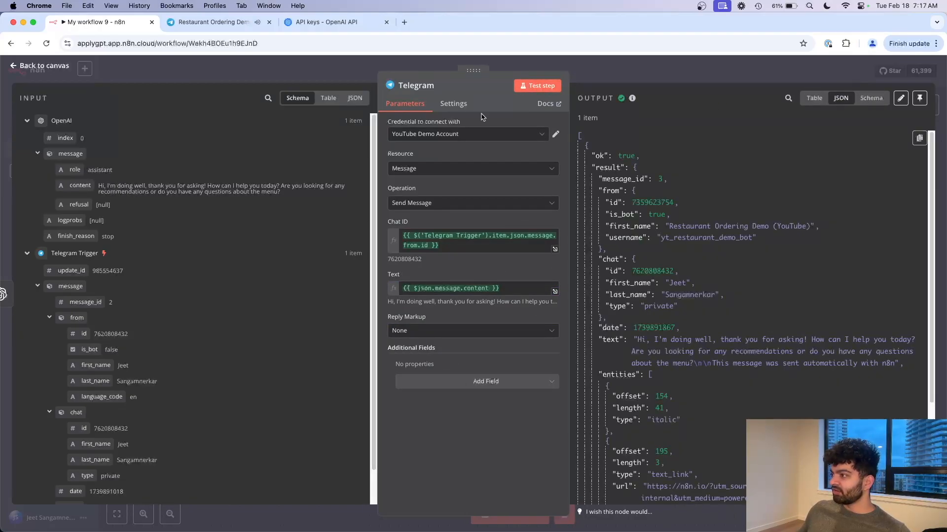
{"action": "left_click", "coordinate": [211, 22]}
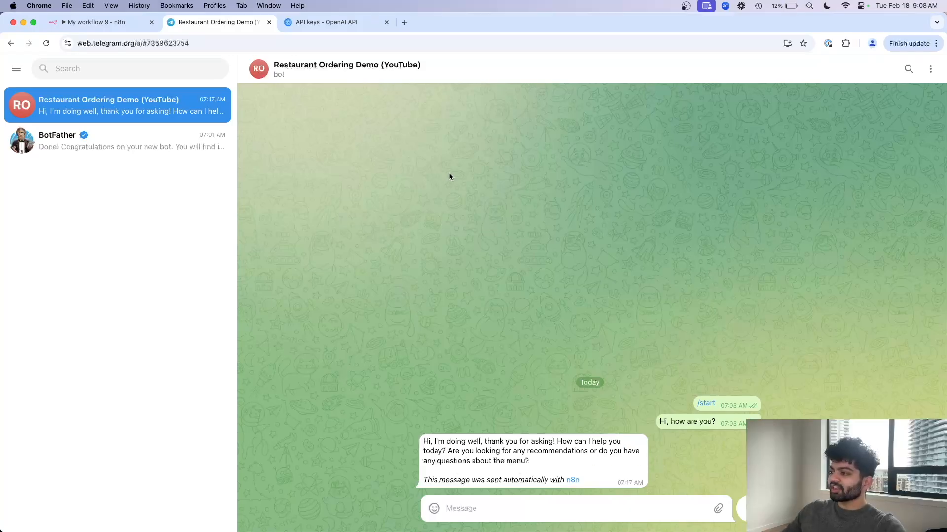
Toggle the n8n workflow to Active, then return to the Telegram Web bot chat
{"action": "left_click", "coordinate": [97, 22]}
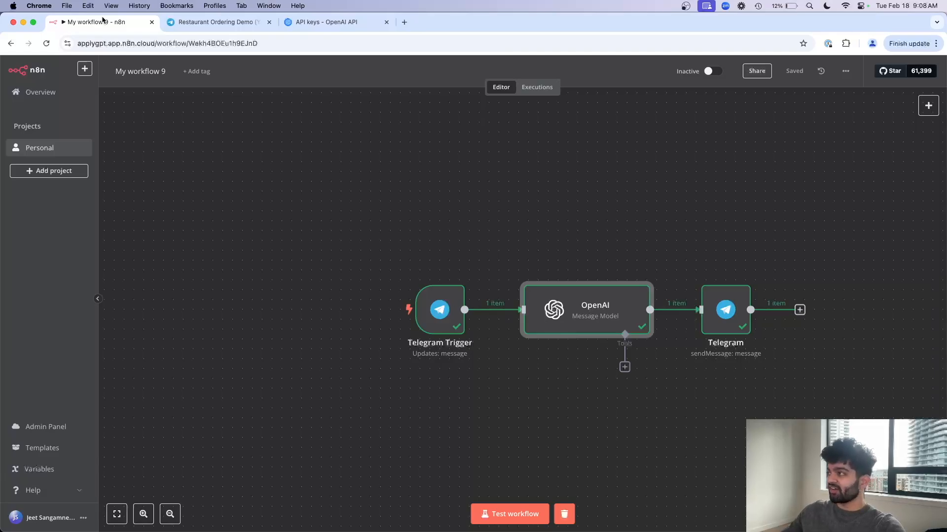
{"action": "left_click", "coordinate": [714, 71]}
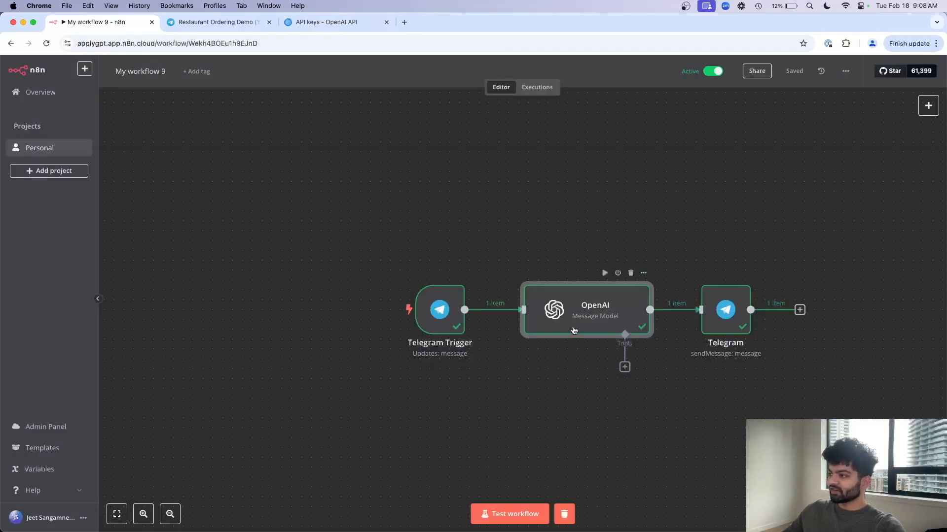
{"action": "left_click", "coordinate": [217, 22]}
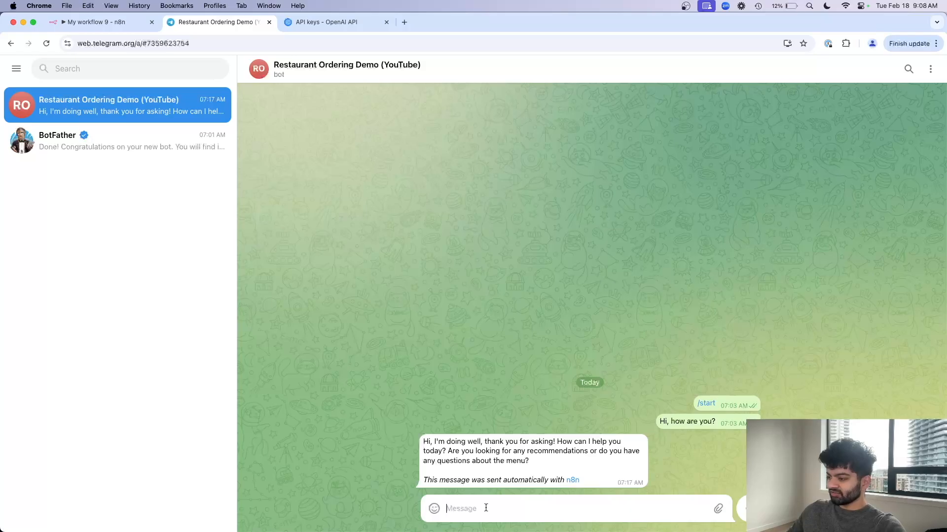
Send 'How much is your Spider Roll?' and highlight the Spider Roll line in the n8n prompt
{"action": "type", "text": "How much is you"}
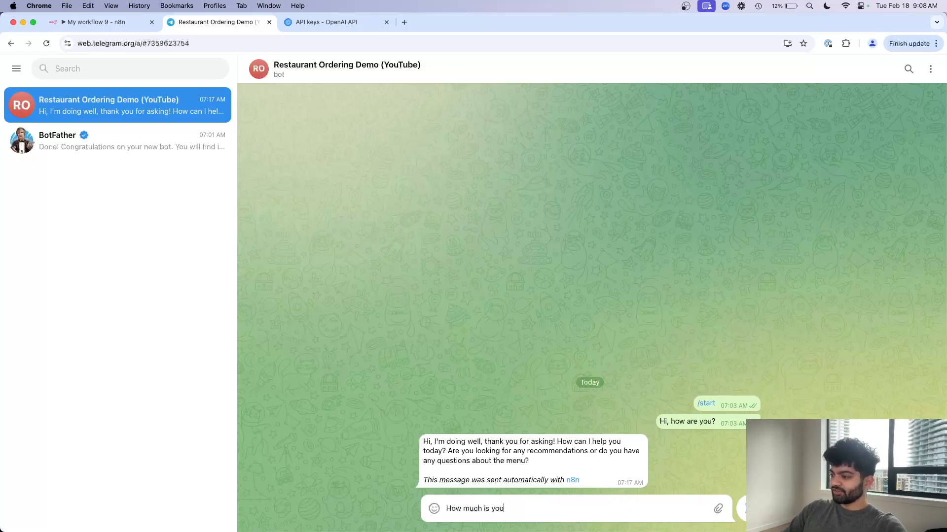
{"action": "type", "text": "r Spider Roll?"}
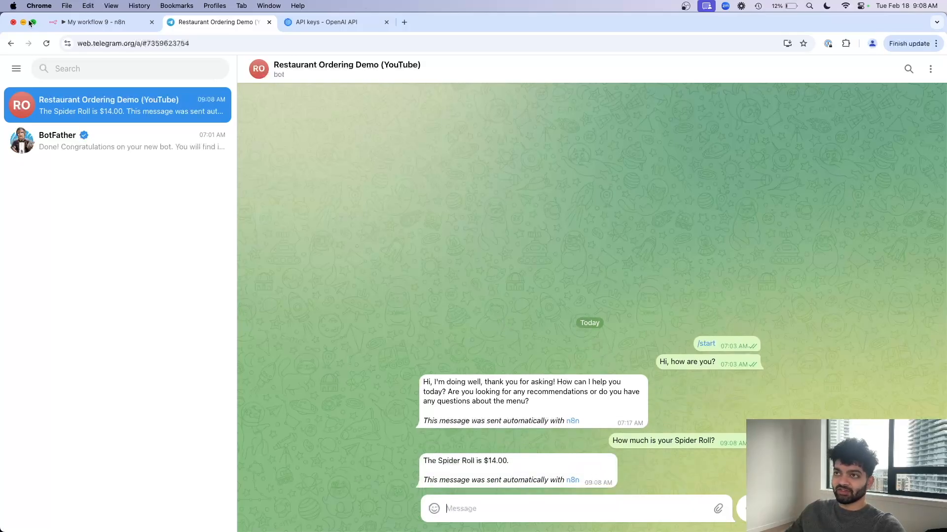
{"action": "left_click", "coordinate": [96, 22]}
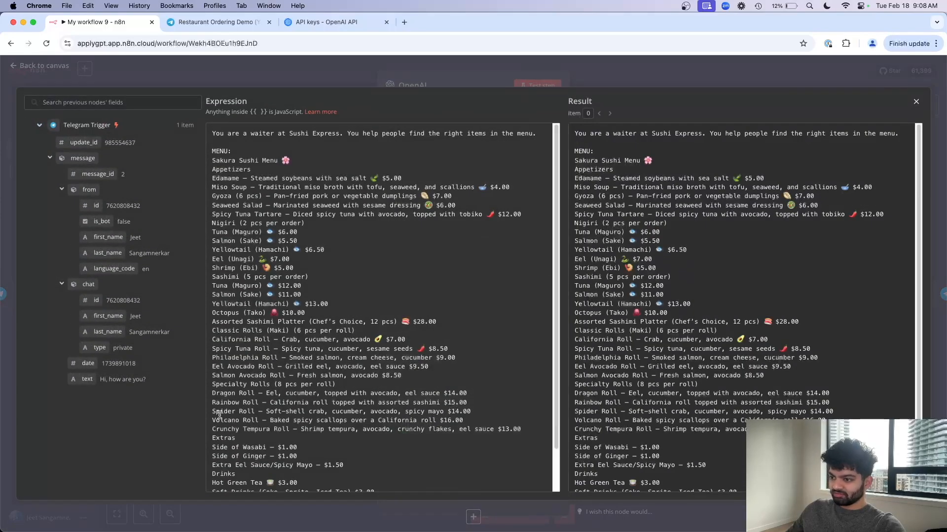
{"action": "left_click_drag", "start_coordinate": [212, 412], "coordinate": [368, 411]}
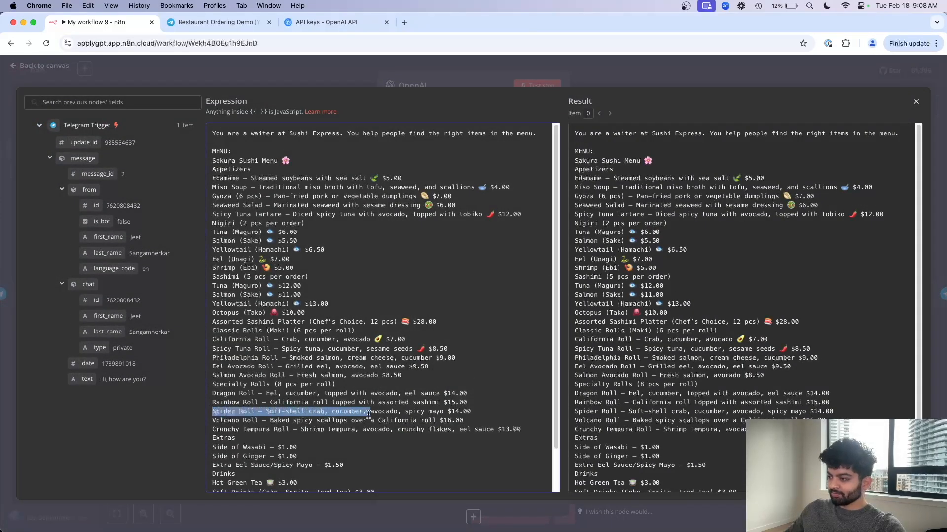